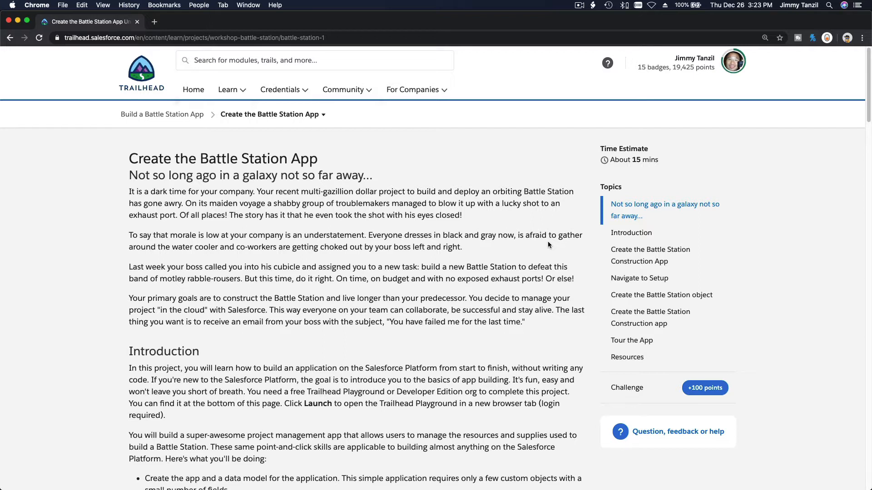
pyautogui.moveTo(405, 171)
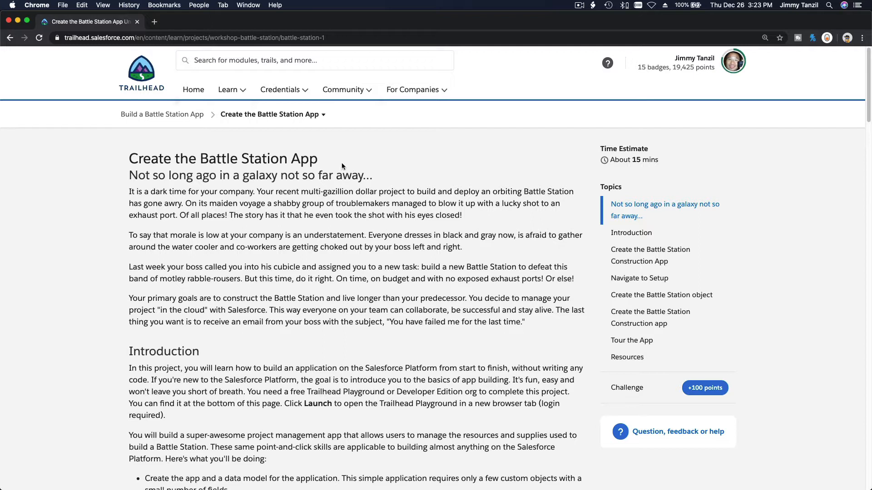
pyautogui.moveTo(309, 136)
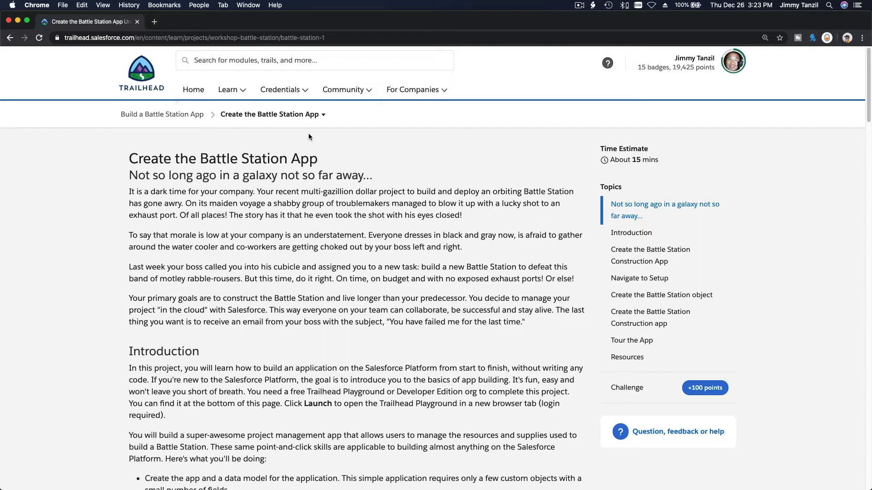
pyautogui.moveTo(287, 127)
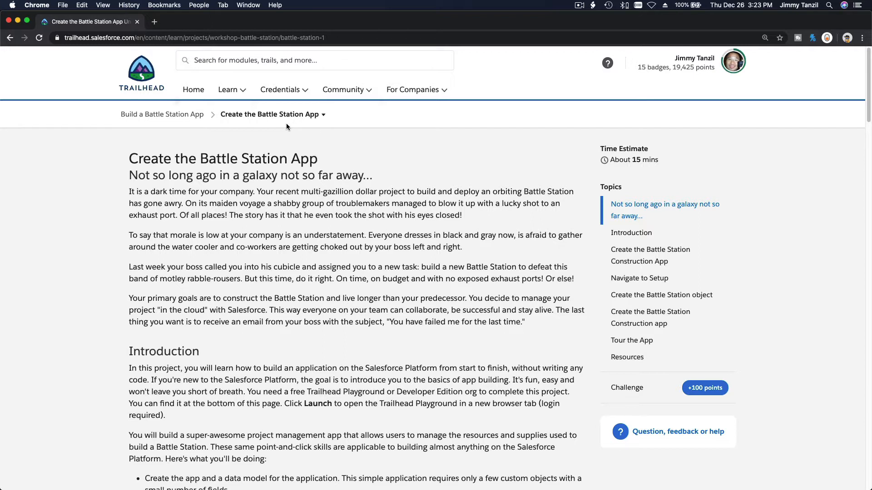
pyautogui.moveTo(344, 215)
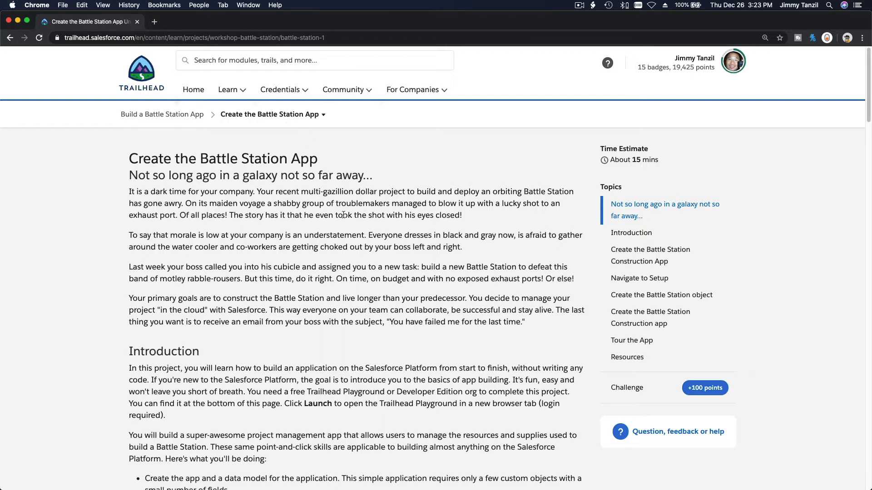
# - Open Hands-on Orgs from the Trailhead profile menu and launch the Admin Intermediate org
pyautogui.click(733, 61)
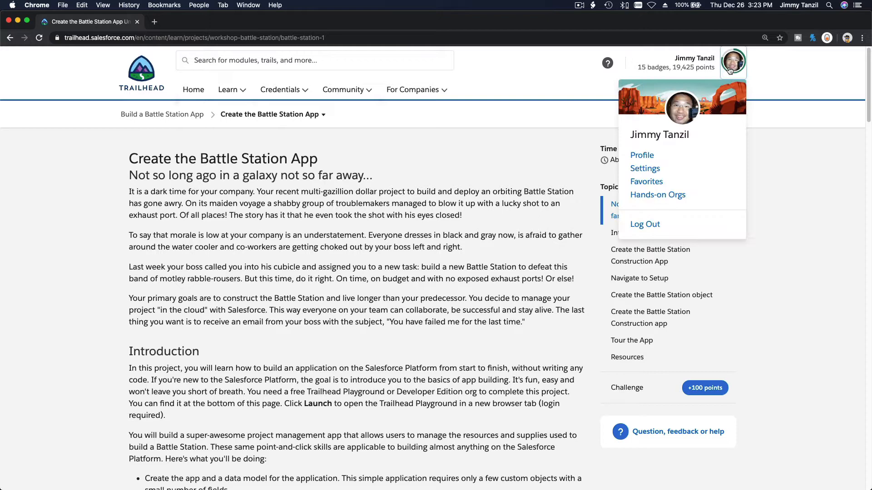
pyautogui.click(658, 195)
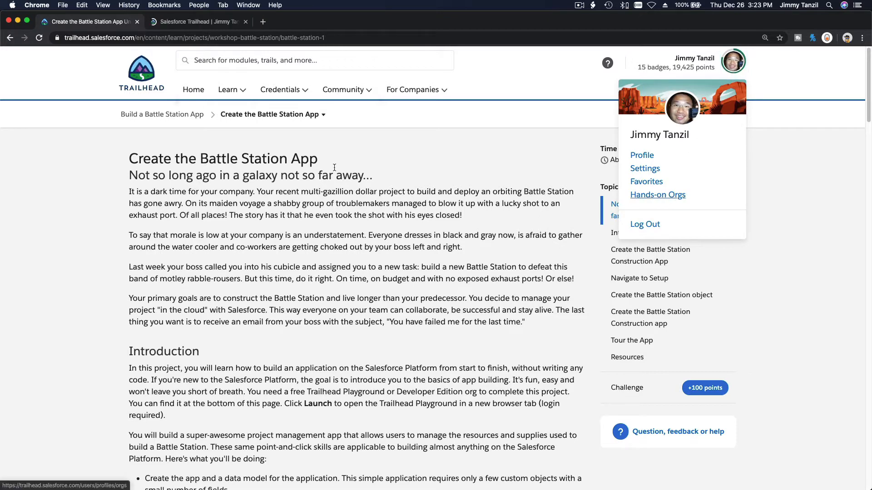
pyautogui.click(657, 195)
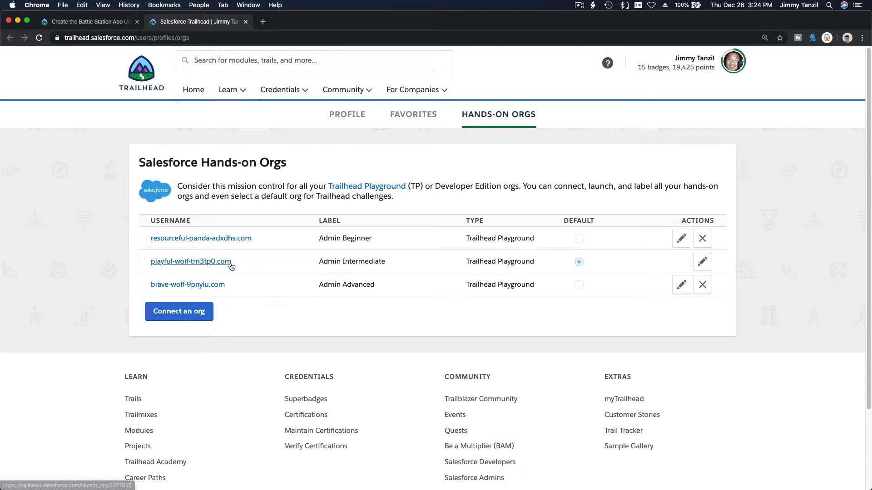
pyautogui.click(191, 262)
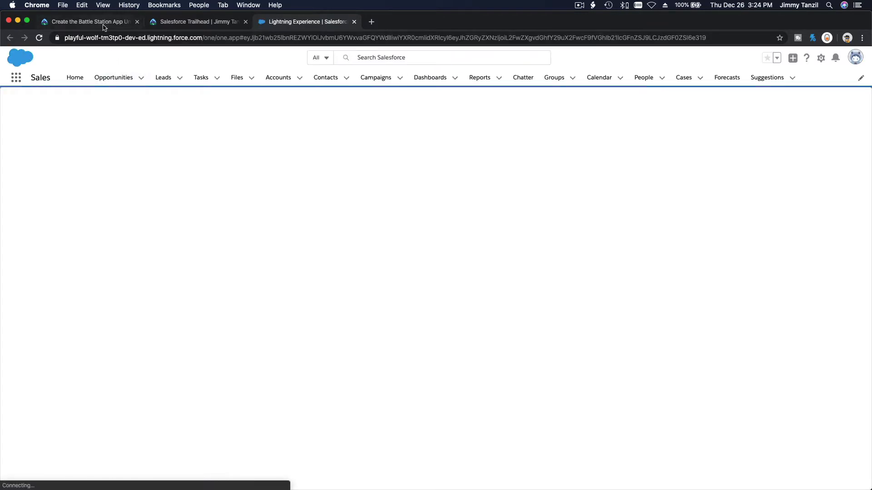
# - Scroll the project to 'Create the Battle Station object', select its label, then go to the org
pyautogui.click(87, 22)
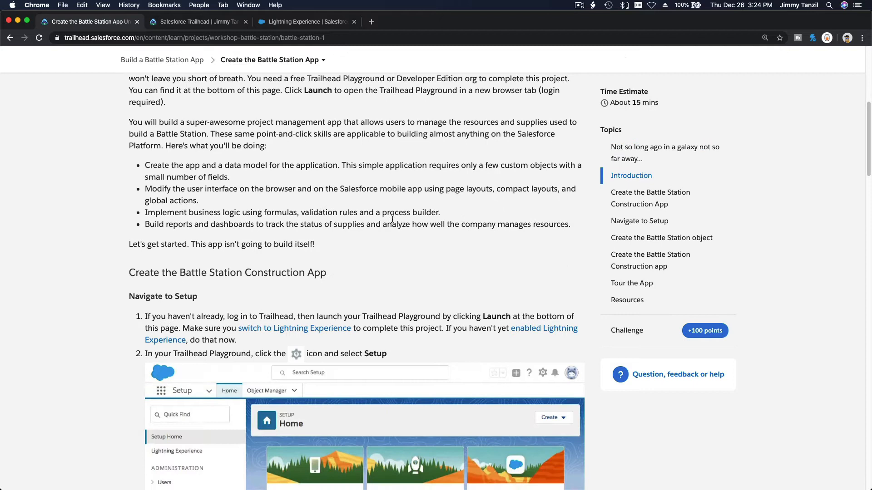
pyautogui.scroll(-3)
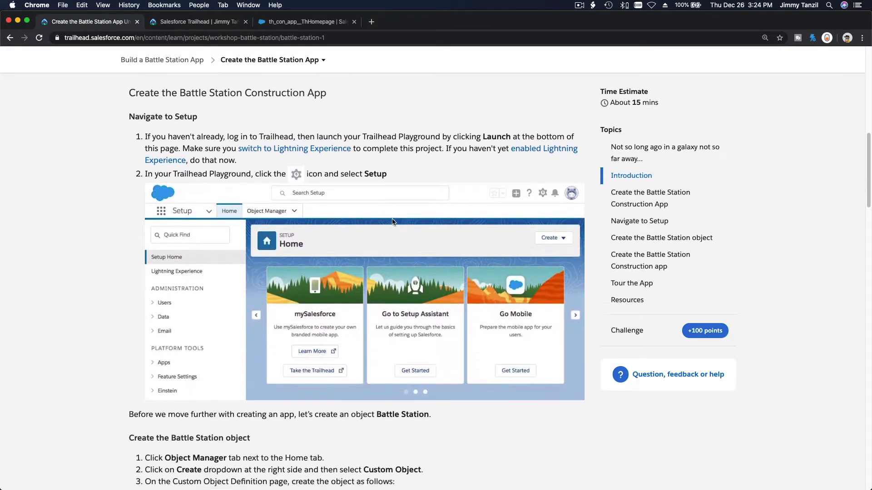
pyautogui.scroll(-3)
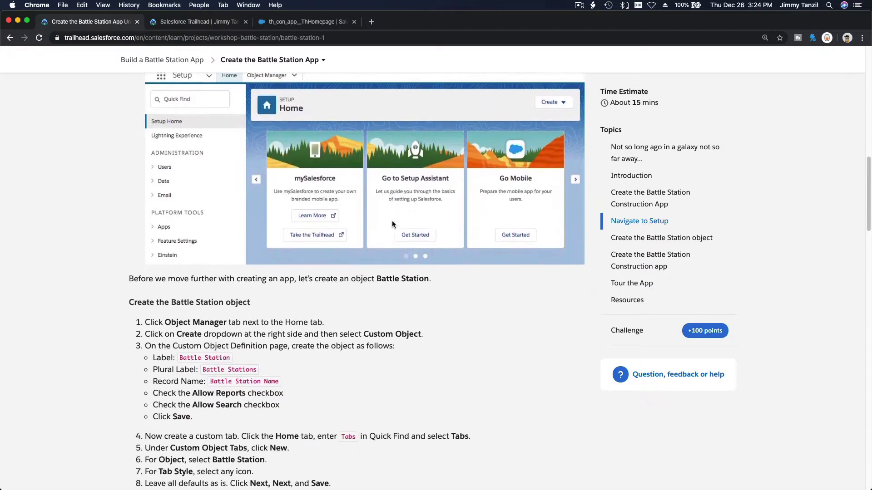
pyautogui.scroll(-3)
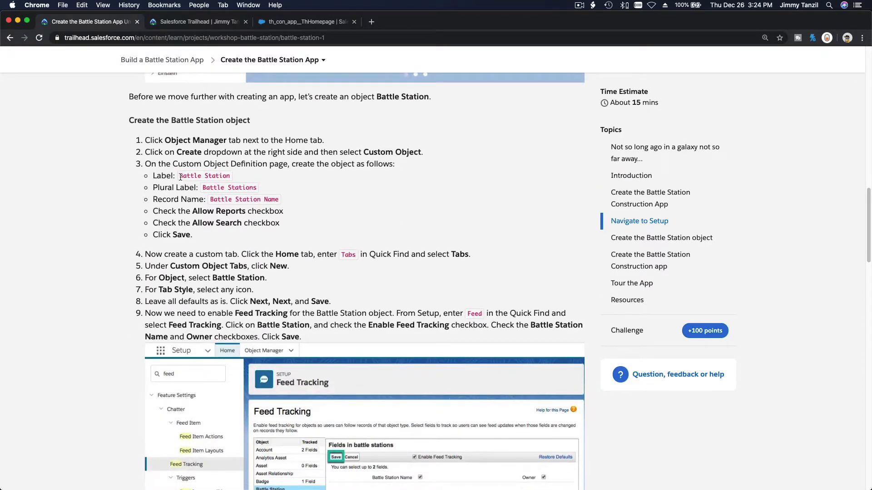
pyautogui.doubleClick(204, 176)
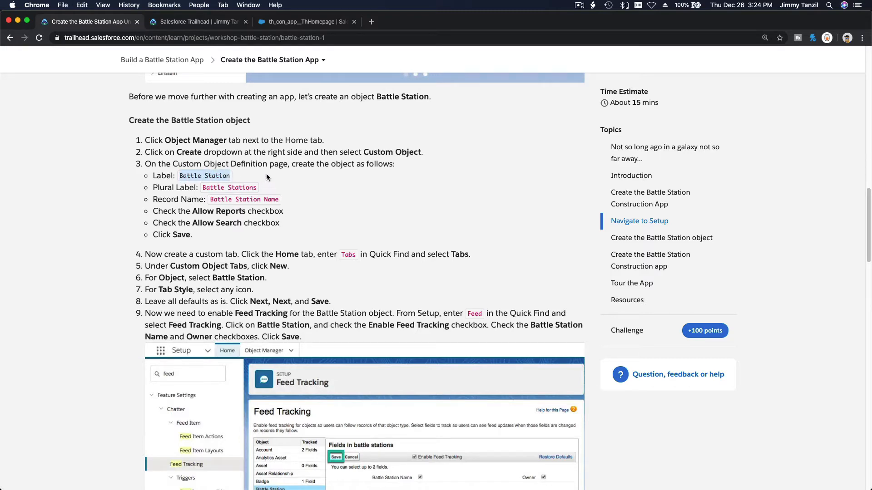
pyautogui.click(300, 21)
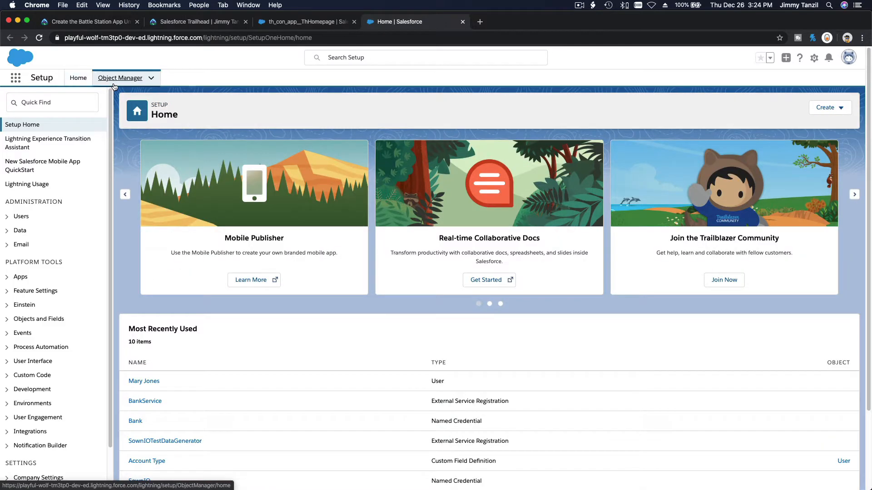
# - From Object Manager, choose Create > Custom Object
pyautogui.click(120, 77)
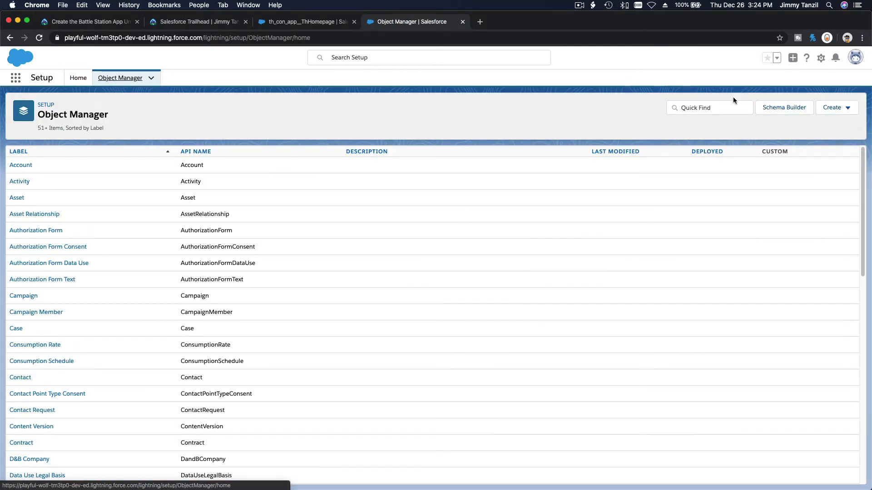
pyautogui.click(836, 107)
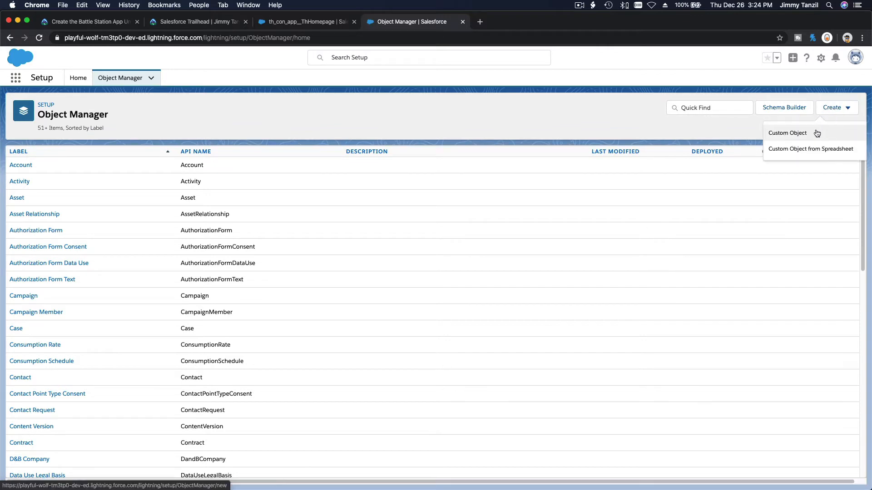
pyautogui.click(787, 133)
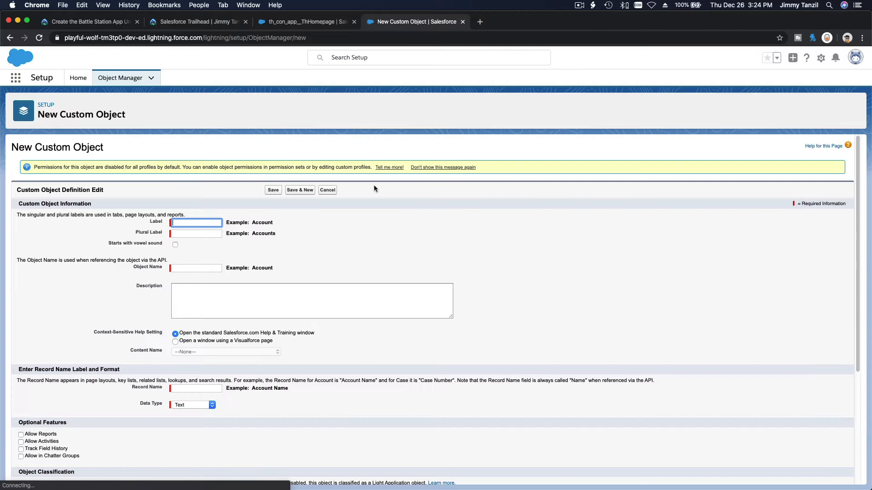
# - Enter label 'Battle Station' and plural label 'Battle Stations', copied from the instructions
pyautogui.write('Battle Station')
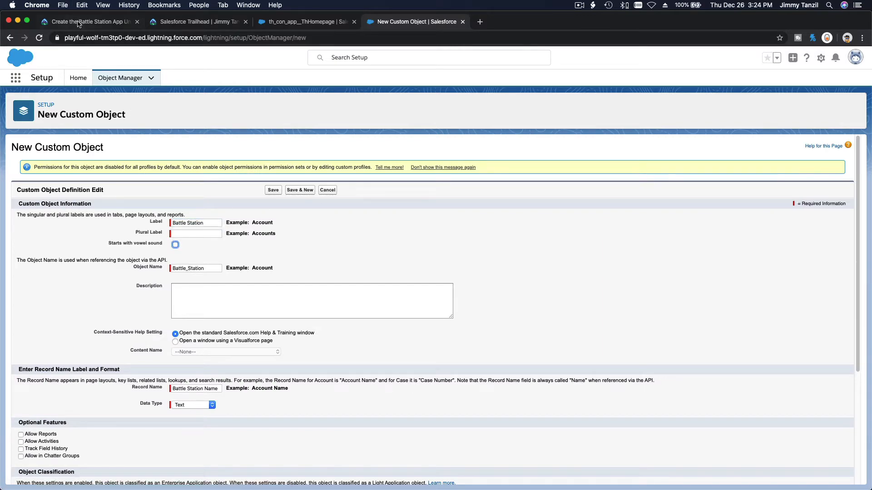
pyautogui.click(89, 21)
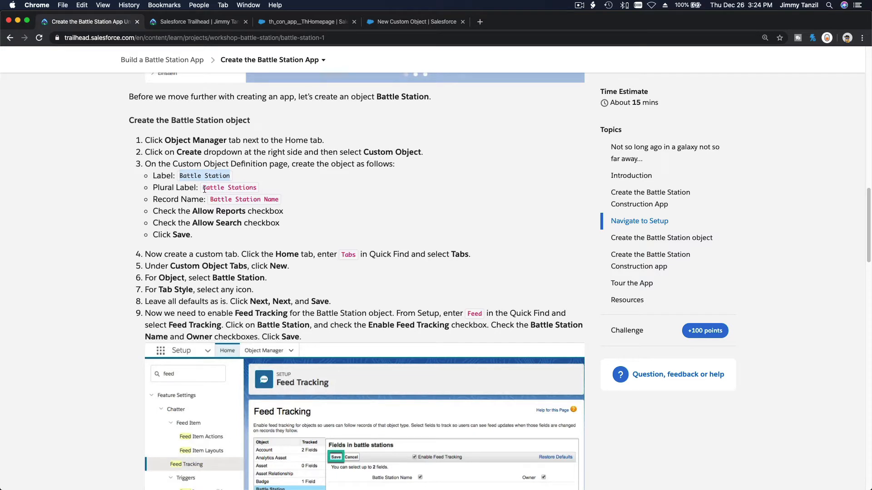
pyautogui.doubleClick(229, 187)
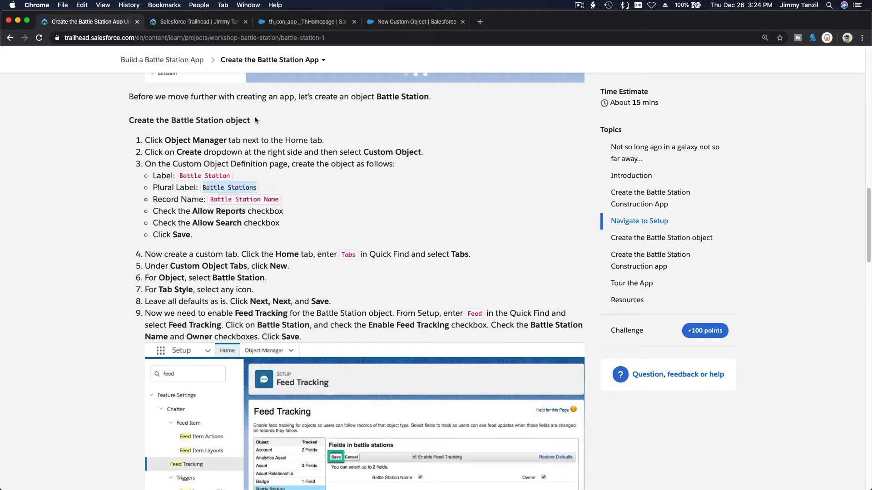
pyautogui.click(415, 21)
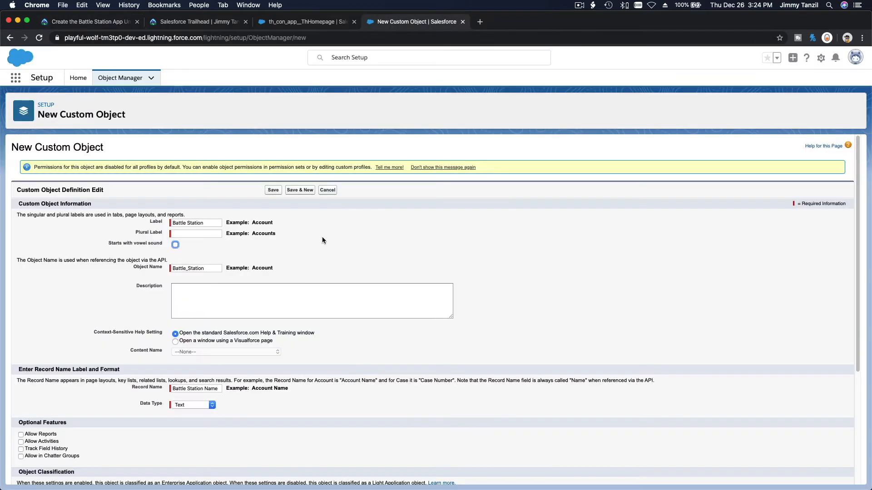
pyautogui.write('Battle Stations')
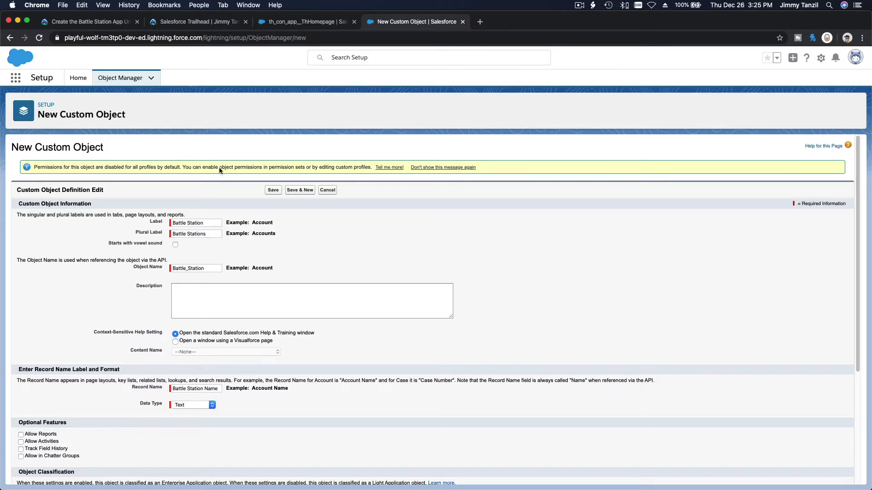
pyautogui.click(86, 22)
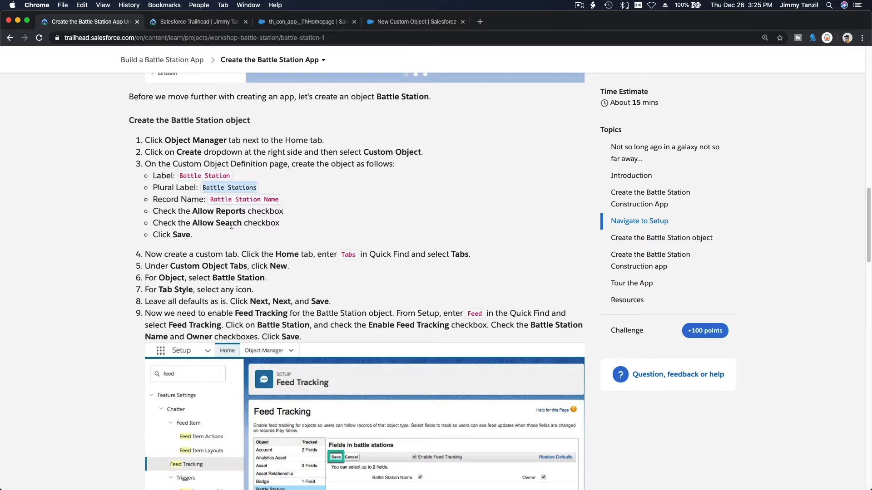
pyautogui.click(414, 22)
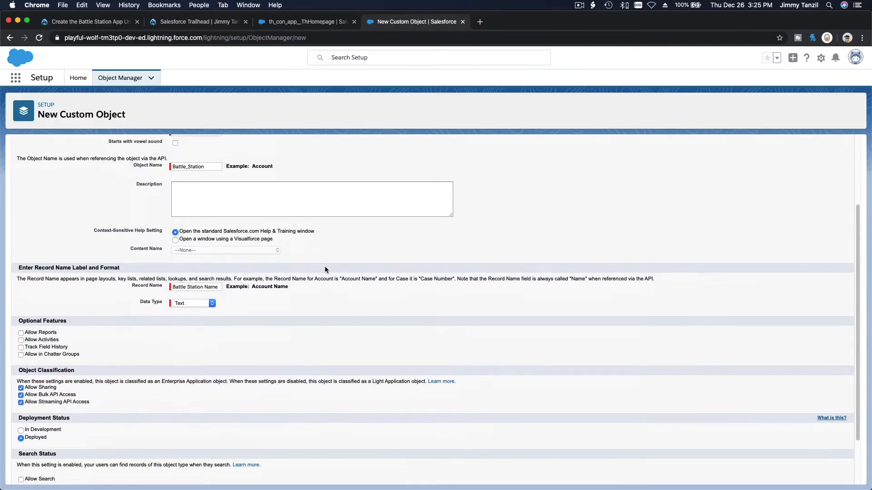
# - Enable Allow Reports and Launch New Custom Tab Wizard, then save the object
pyautogui.click(21, 316)
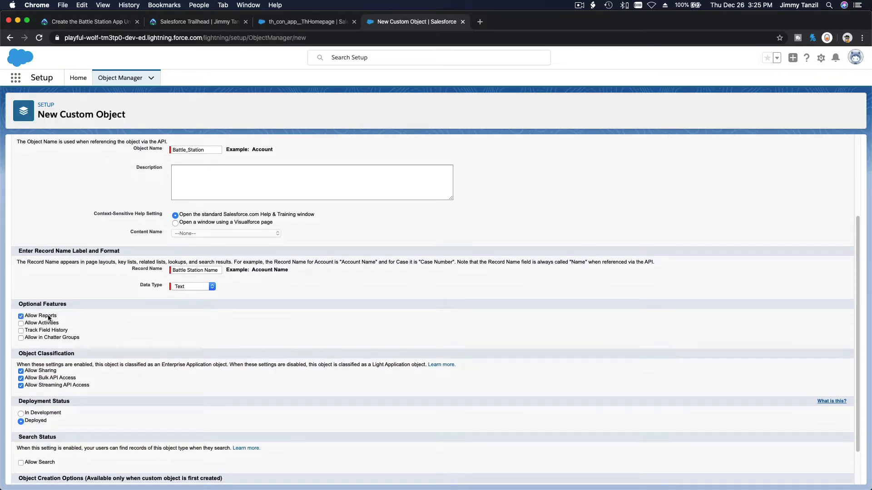
pyautogui.scroll(-3)
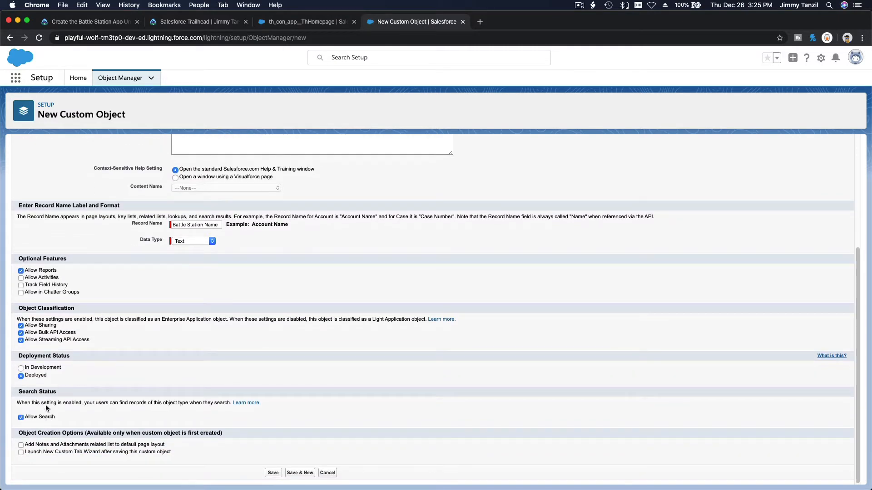
pyautogui.moveTo(81, 389)
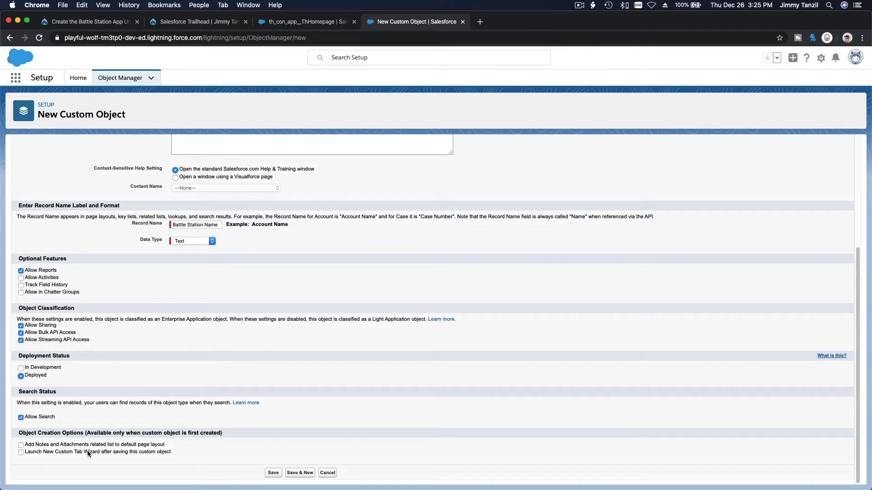
pyautogui.click(21, 453)
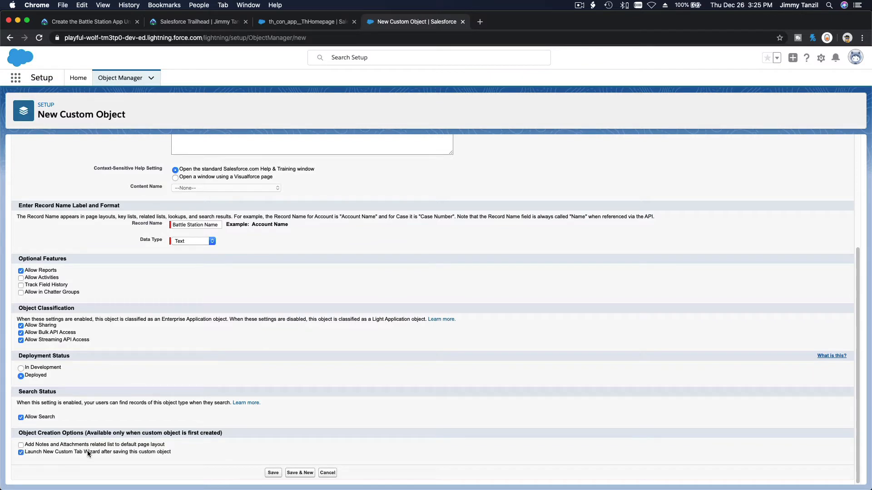
pyautogui.click(273, 473)
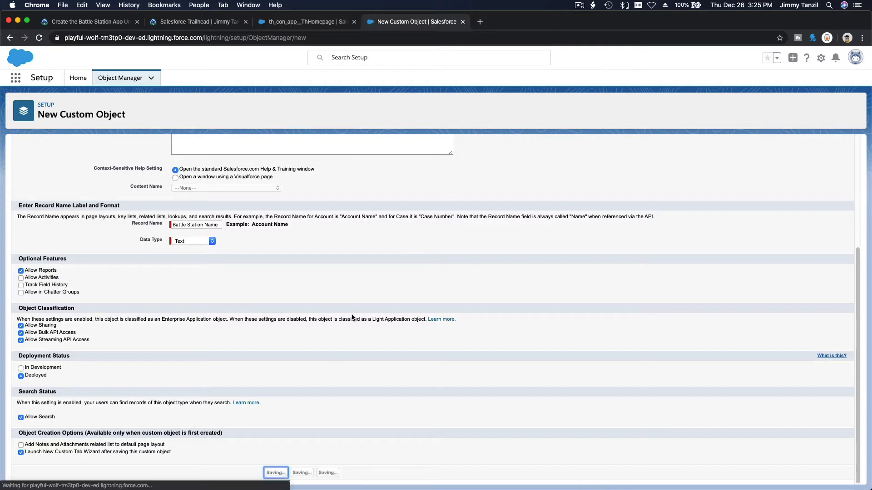
# - Give the Battle Station tab the CRT TV style, default on for all profiles
pyautogui.click(276, 473)
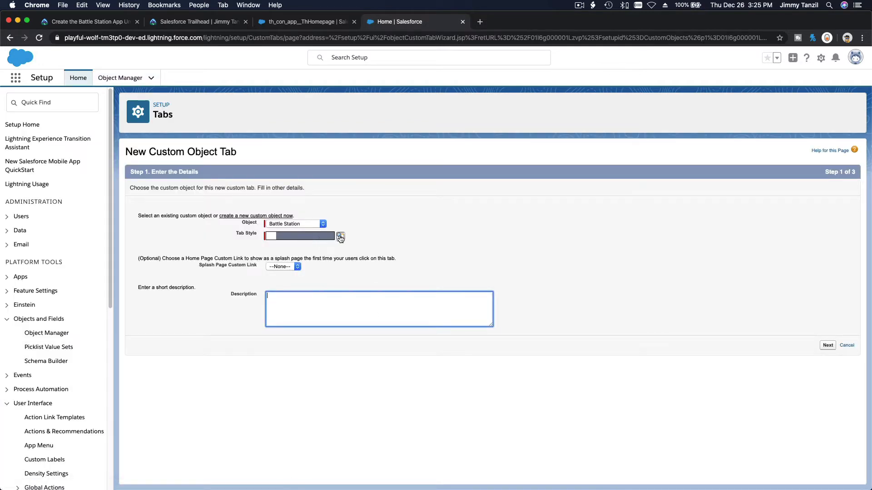
pyautogui.click(340, 237)
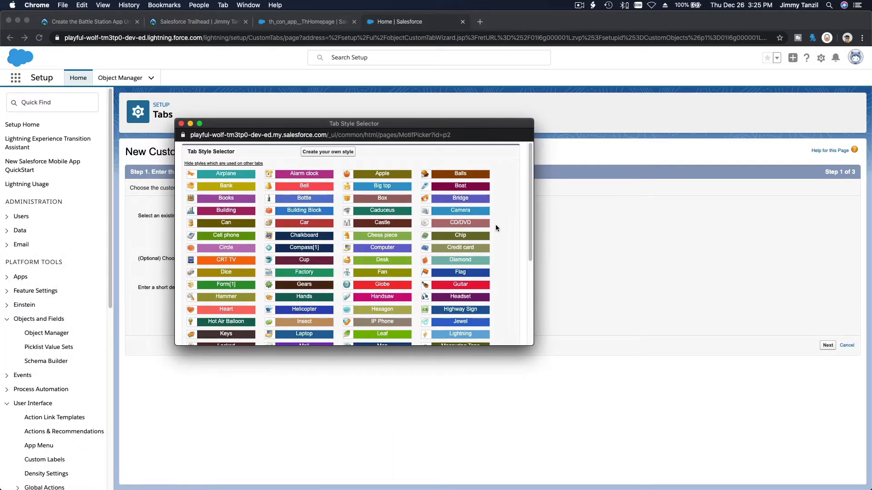
pyautogui.scroll(-3)
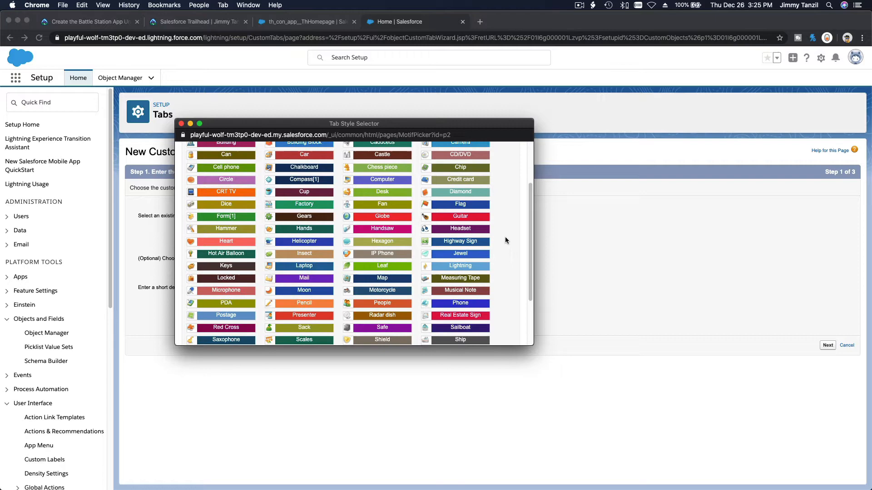
pyautogui.scroll(-3)
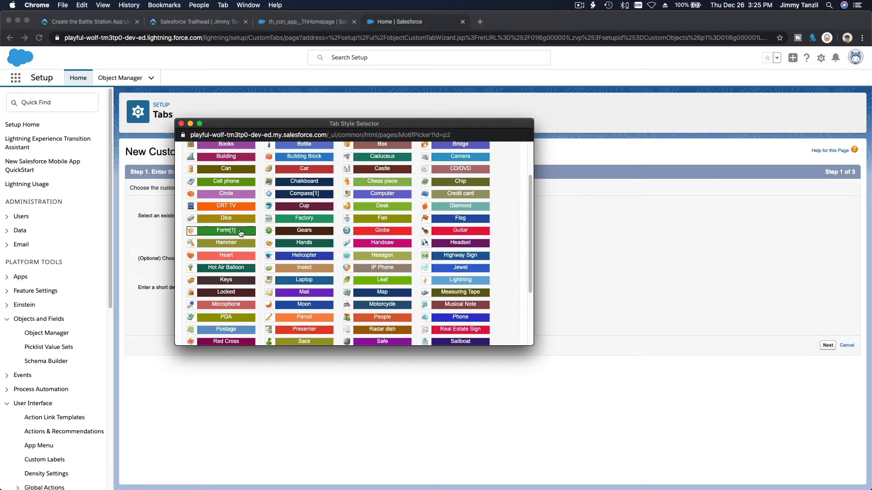
pyautogui.click(226, 206)
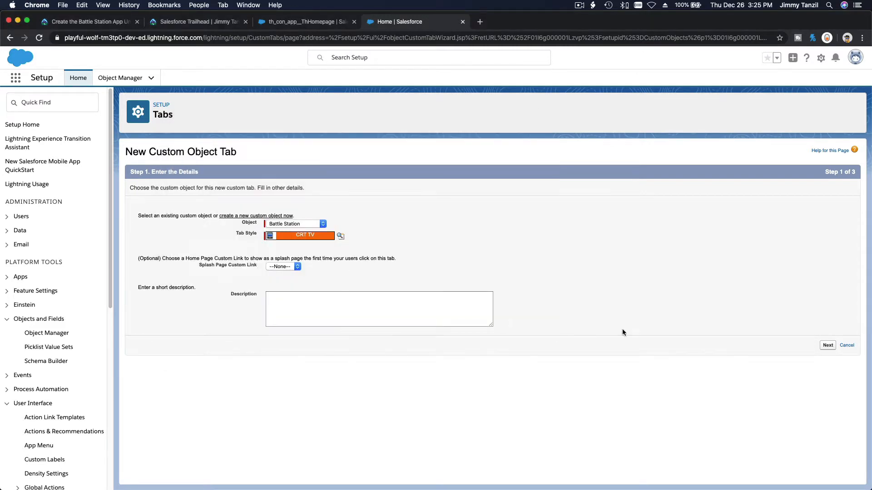
pyautogui.click(827, 345)
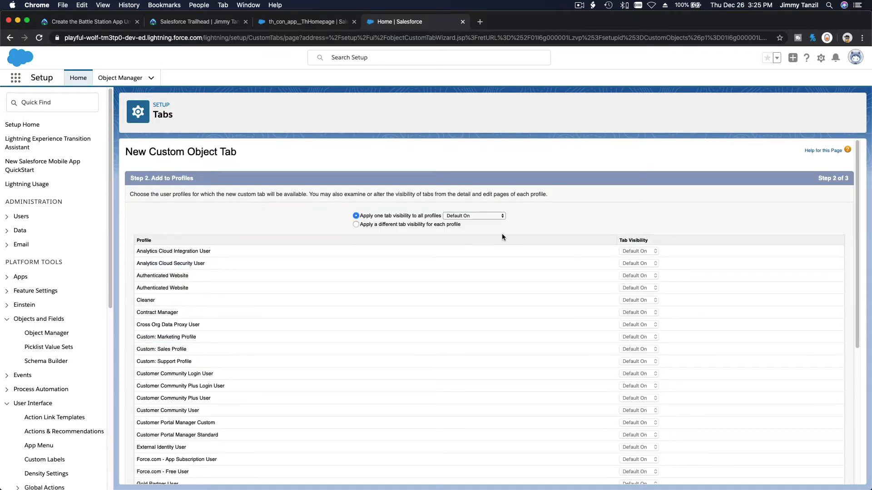
pyautogui.moveTo(816, 220)
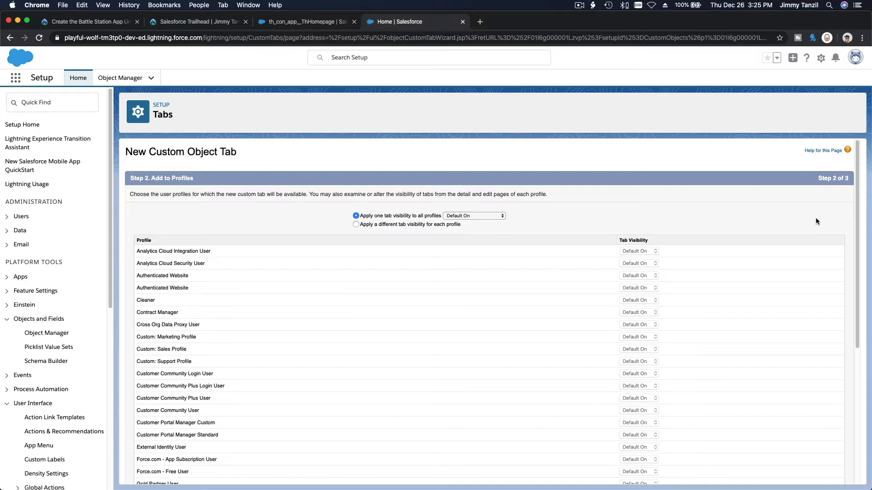
pyautogui.scroll(-3)
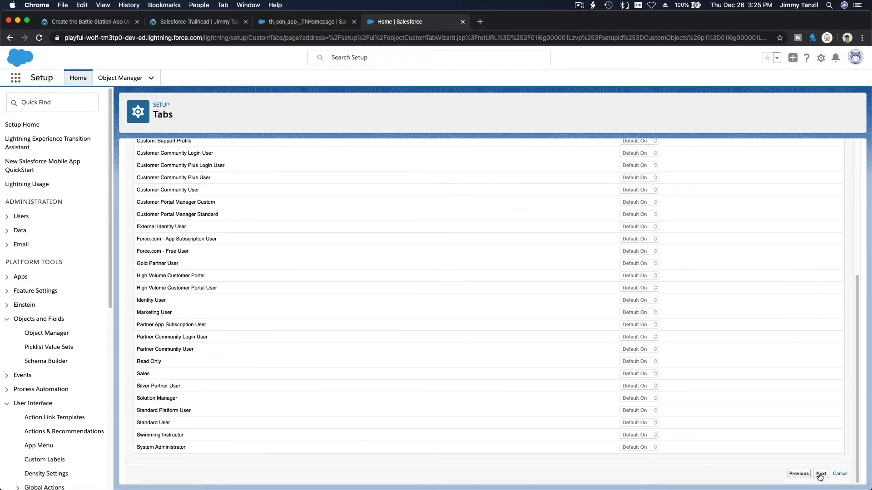
pyautogui.click(820, 474)
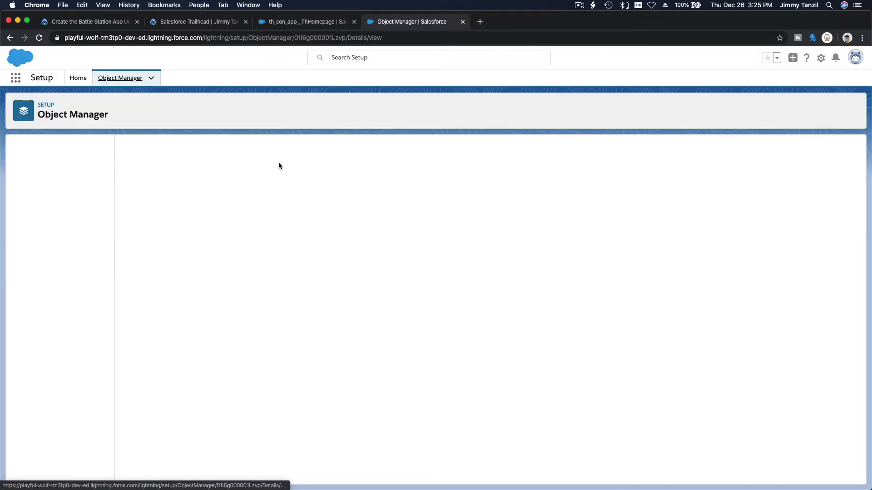
# - Switch to Trailhead and scroll down to step 9 on Feed Tracking
pyautogui.click(86, 21)
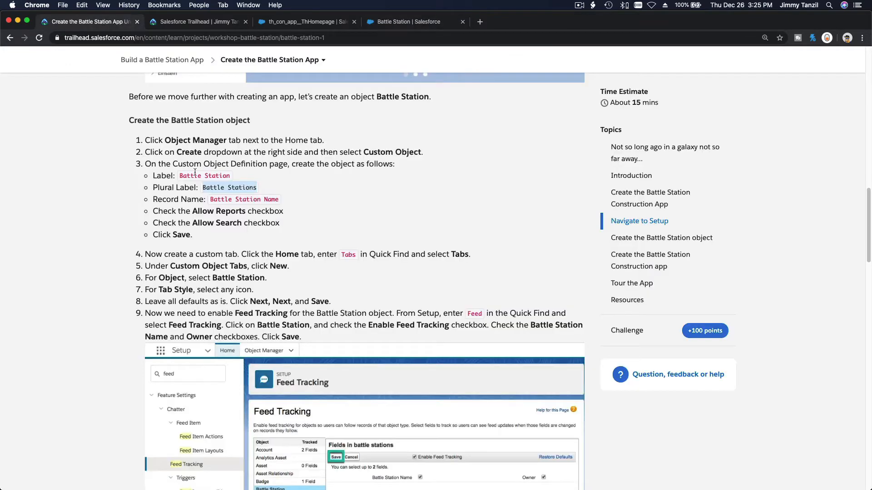
pyautogui.scroll(-3)
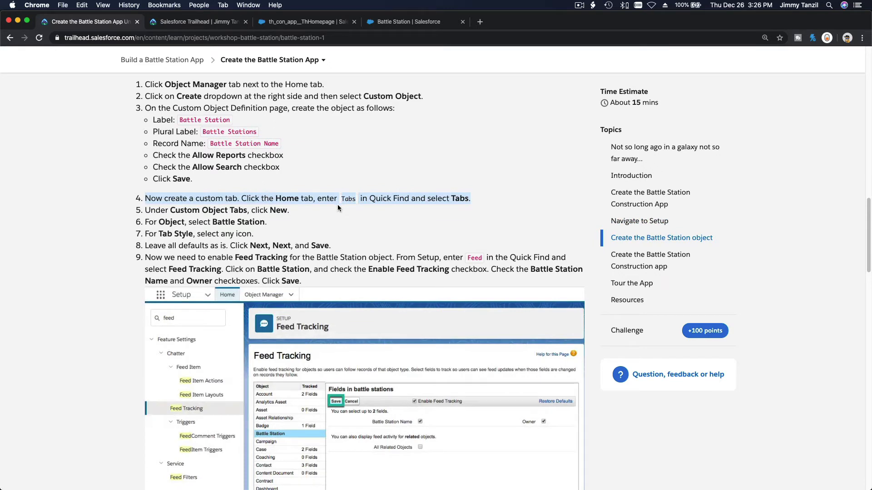
pyautogui.scroll(-3)
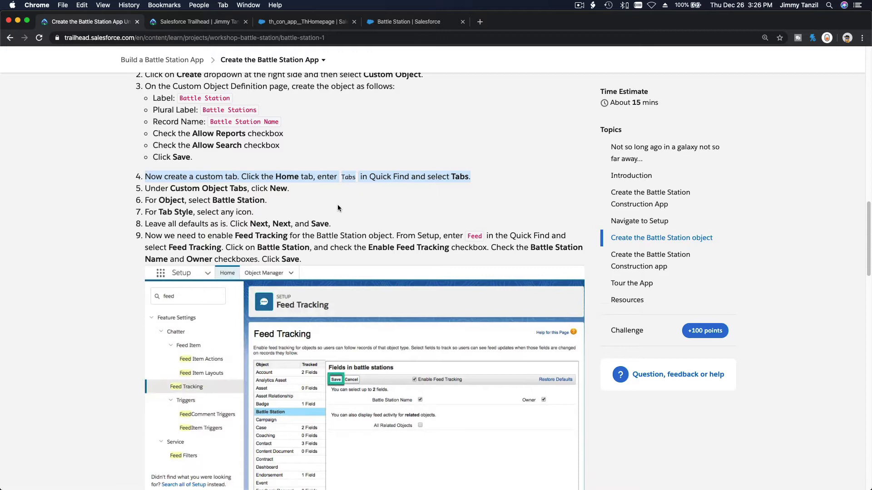
pyautogui.scroll(-3)
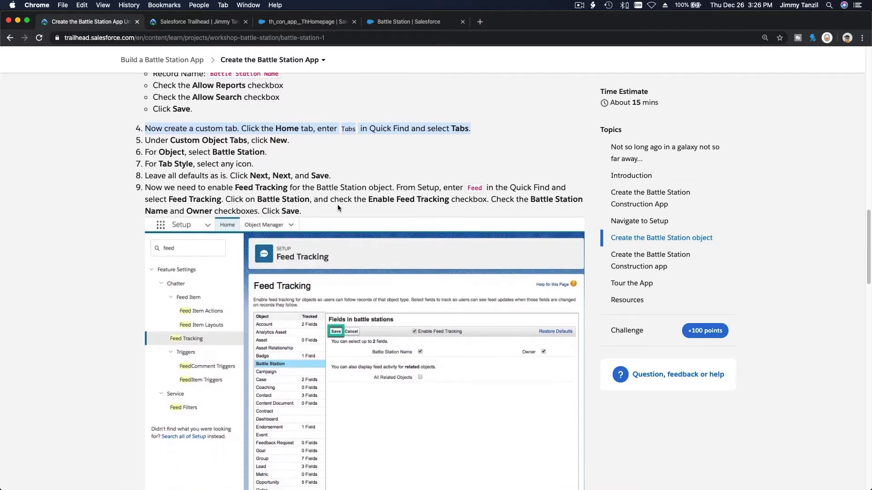
pyautogui.moveTo(273, 197)
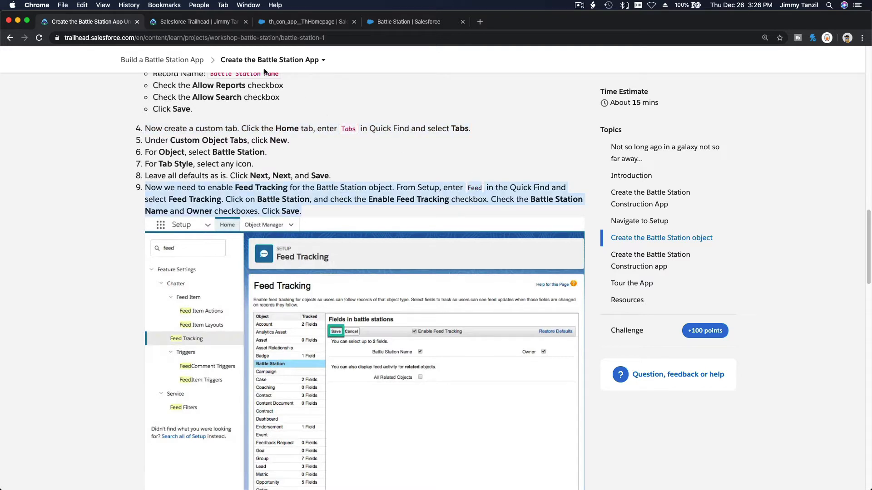
# - Find Feed Tracking through Quick Find 'Feed' and select the Battle Station object
pyautogui.click(406, 22)
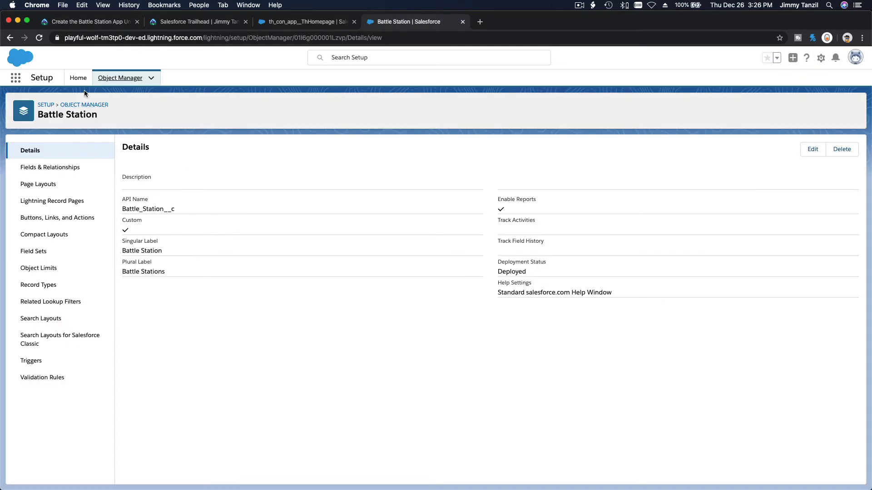
pyautogui.click(77, 77)
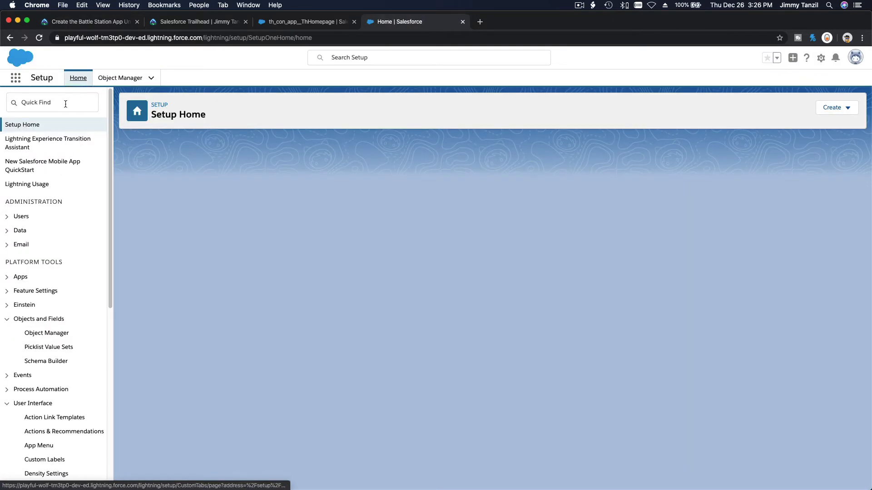
pyautogui.write('Feed')
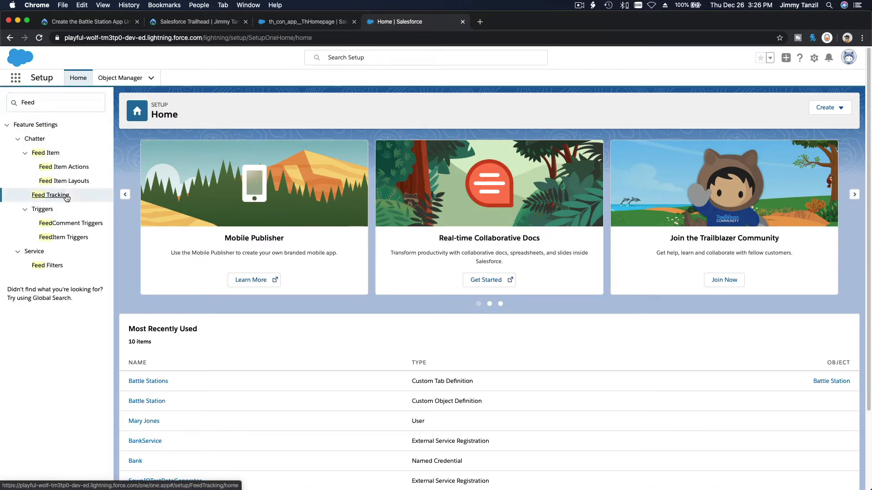
pyautogui.click(50, 196)
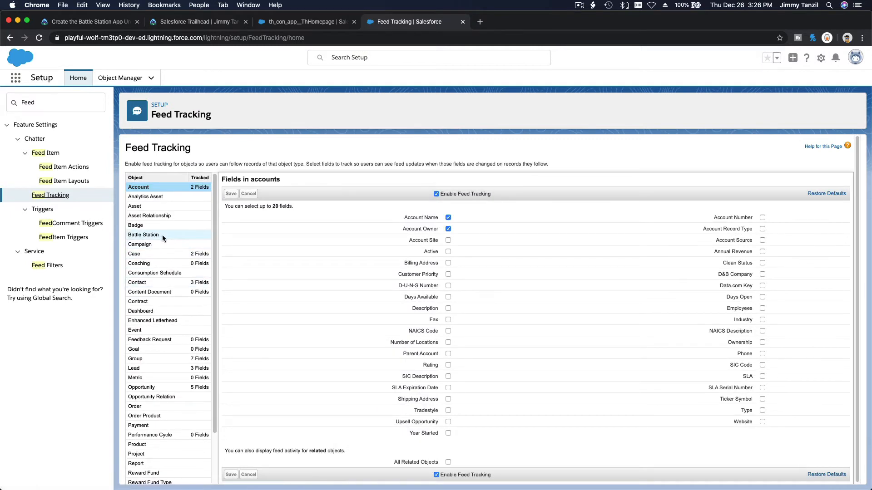
pyautogui.click(143, 235)
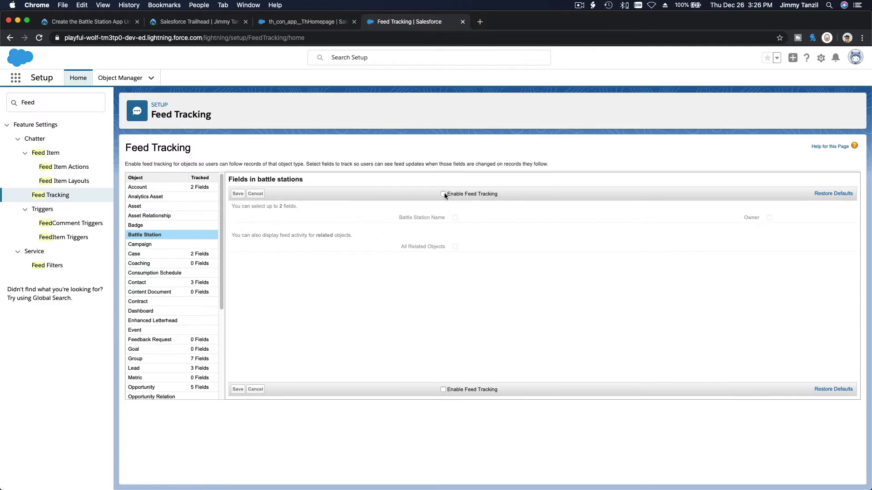
# - Enable feed tracking on Battle Station Name and Owner, save, and return to Trailhead
pyautogui.click(443, 193)
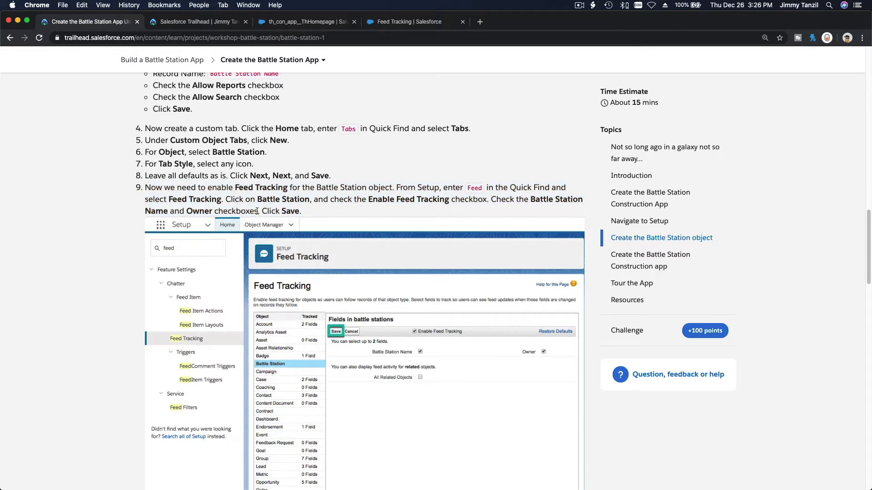
pyautogui.click(404, 22)
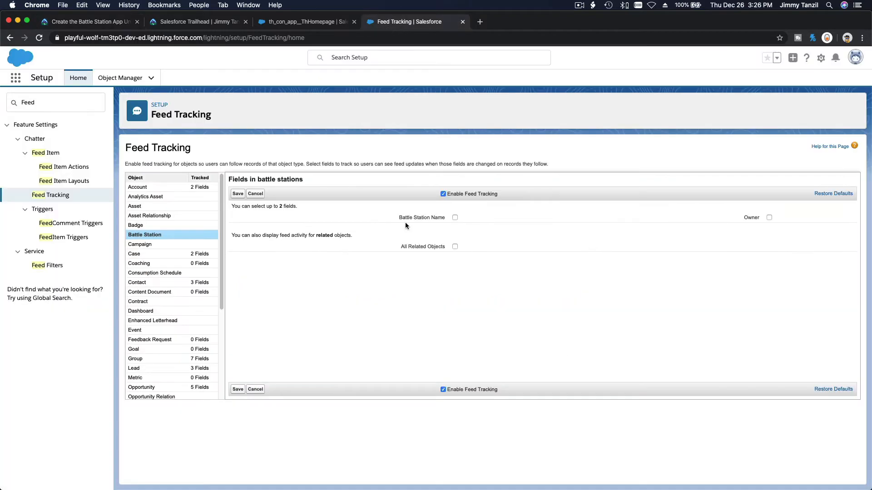
pyautogui.click(454, 218)
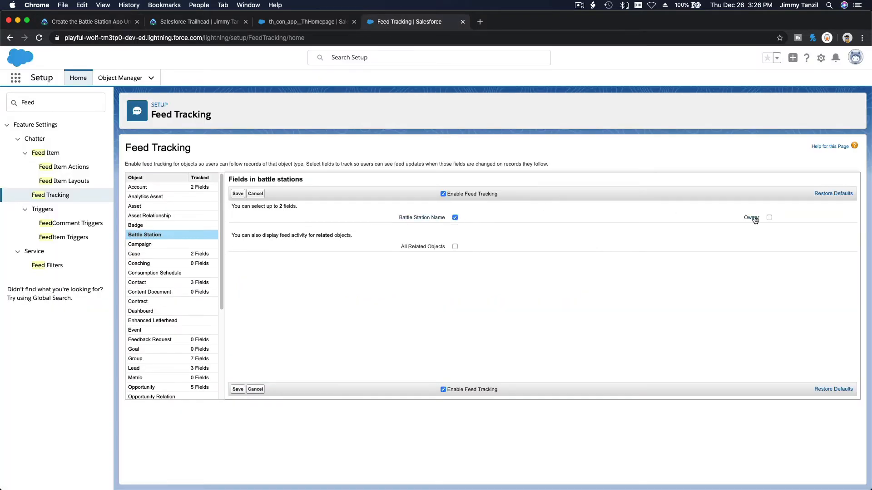
pyautogui.click(769, 218)
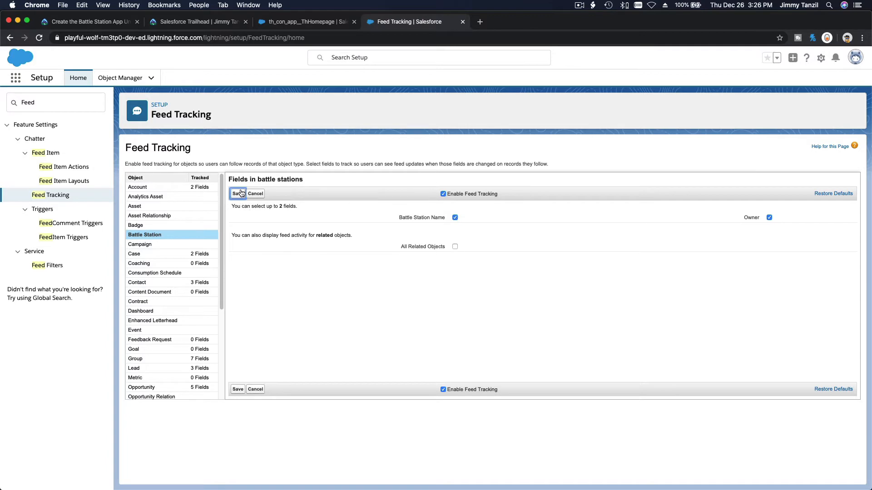
pyautogui.click(237, 194)
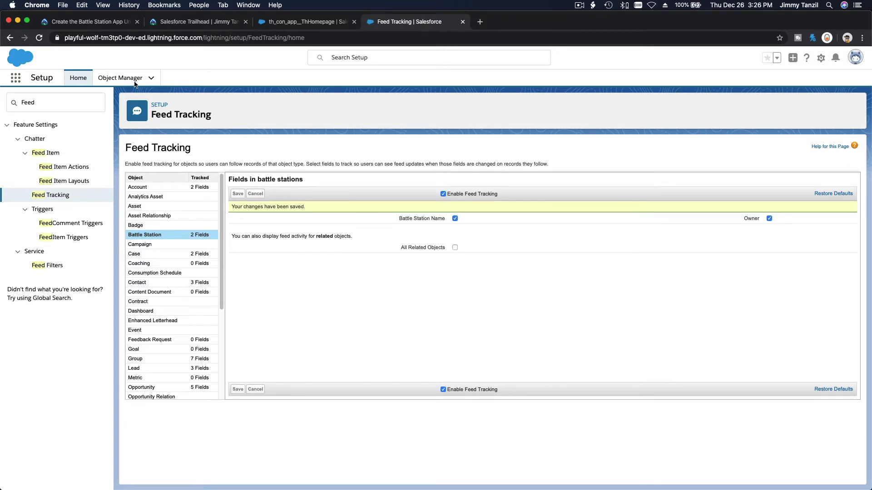
pyautogui.click(87, 21)
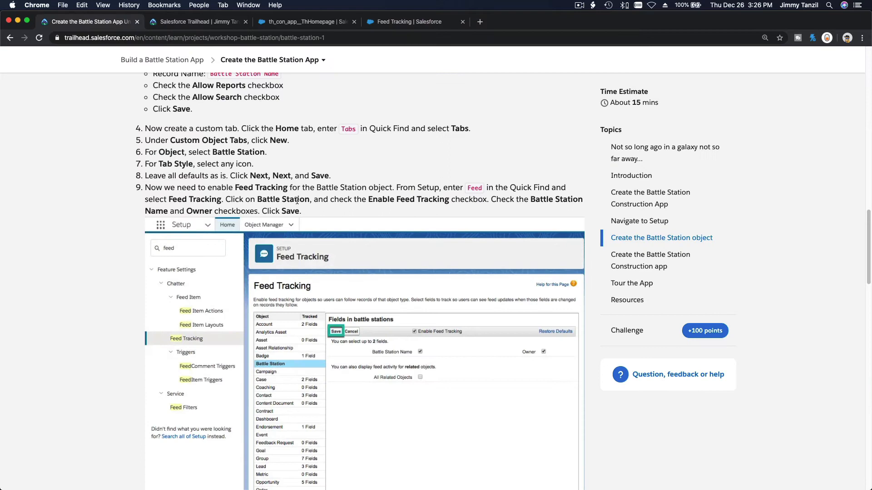
# - Scroll through the app-creation steps and select the name 'Battle Station Construction'
pyautogui.scroll(-3)
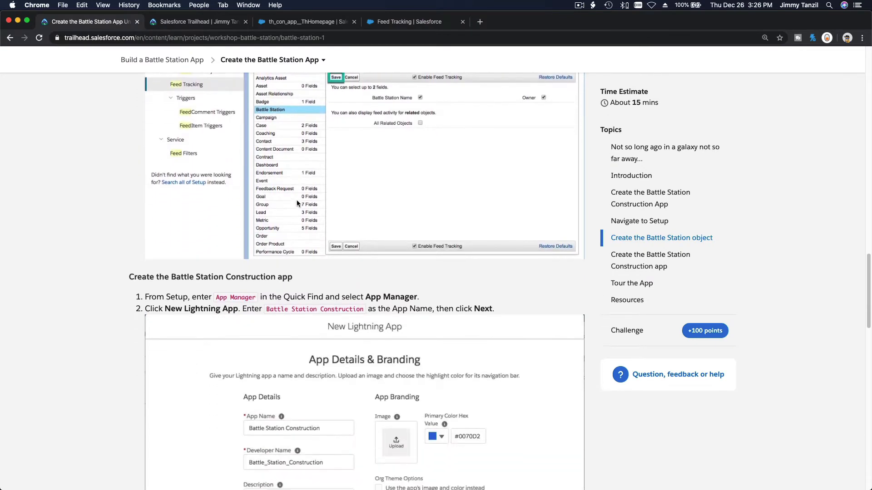
pyautogui.scroll(-3)
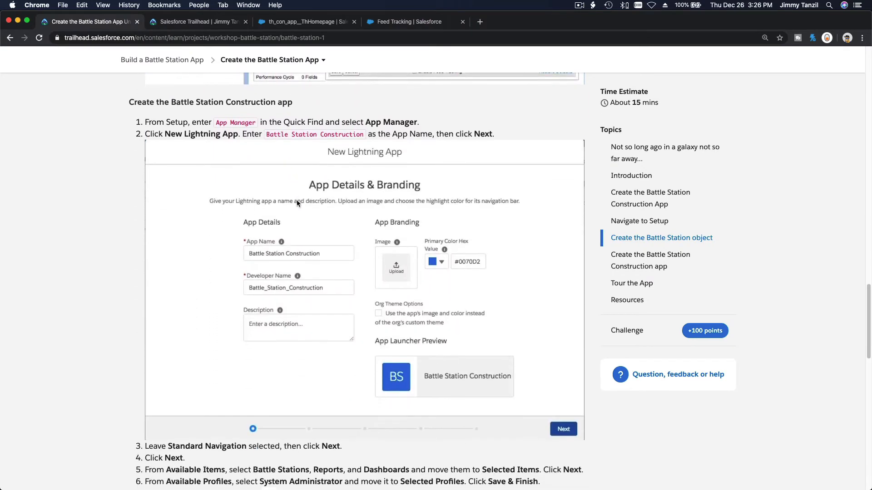
pyautogui.moveTo(218, 111)
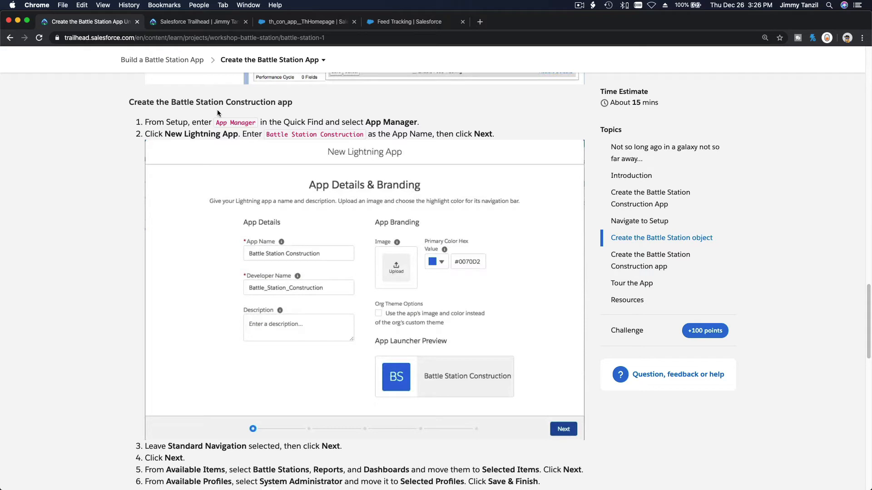
pyautogui.moveTo(227, 112)
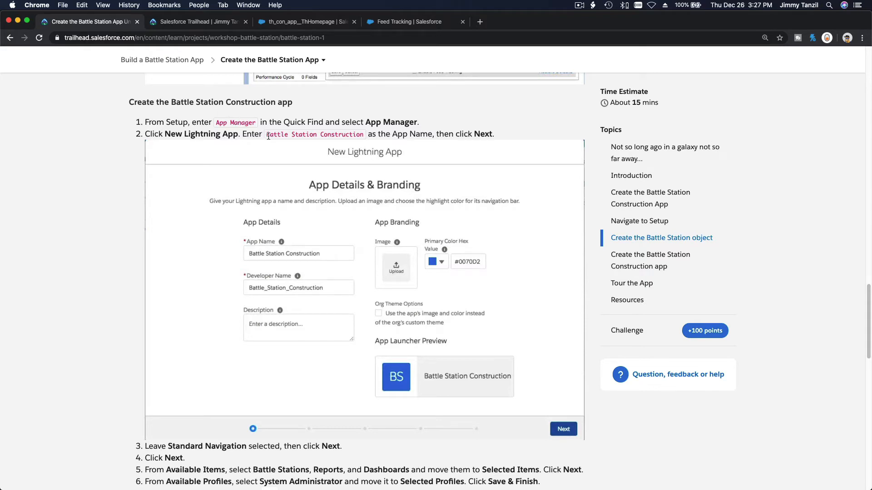
pyautogui.doubleClick(314, 134)
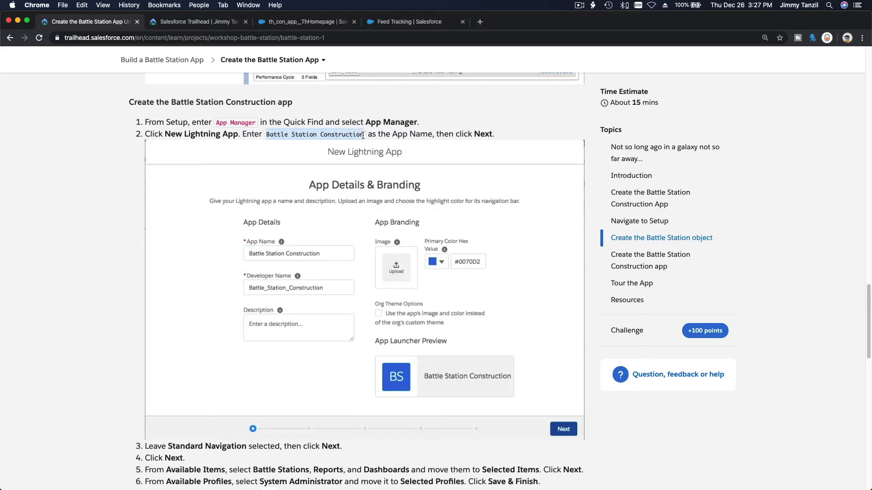
pyautogui.moveTo(382, 177)
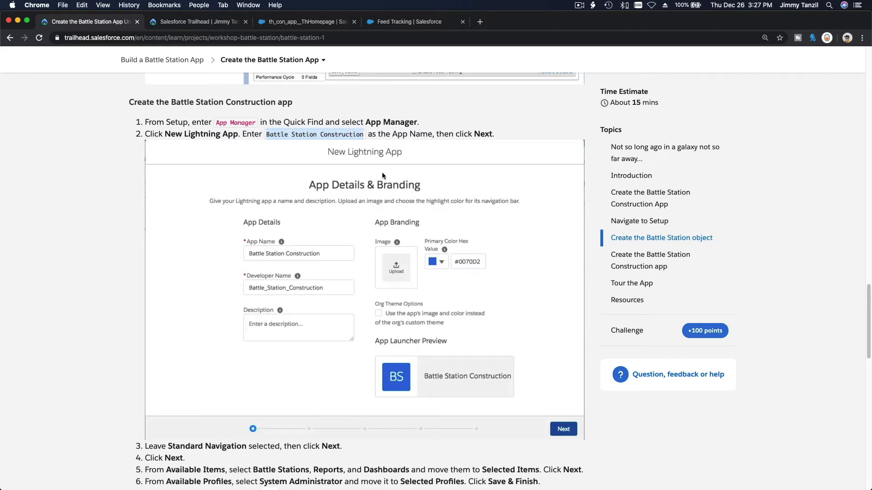
pyautogui.scroll(-3)
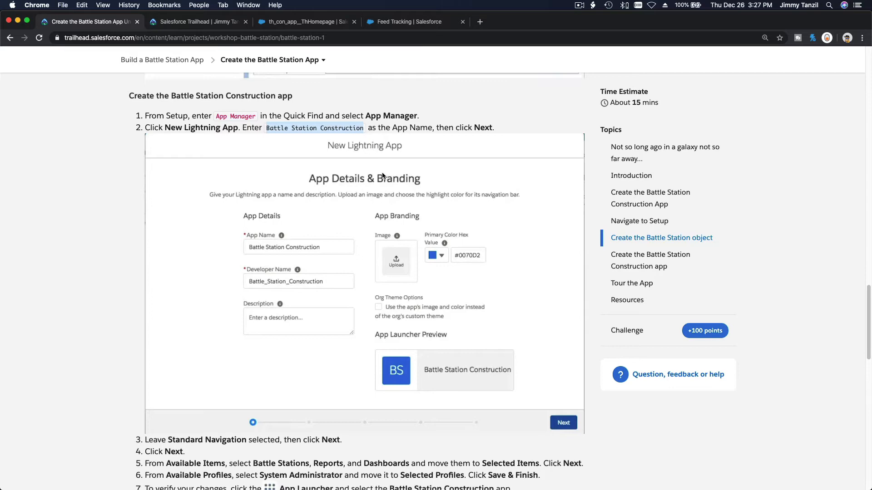
pyautogui.scroll(-3)
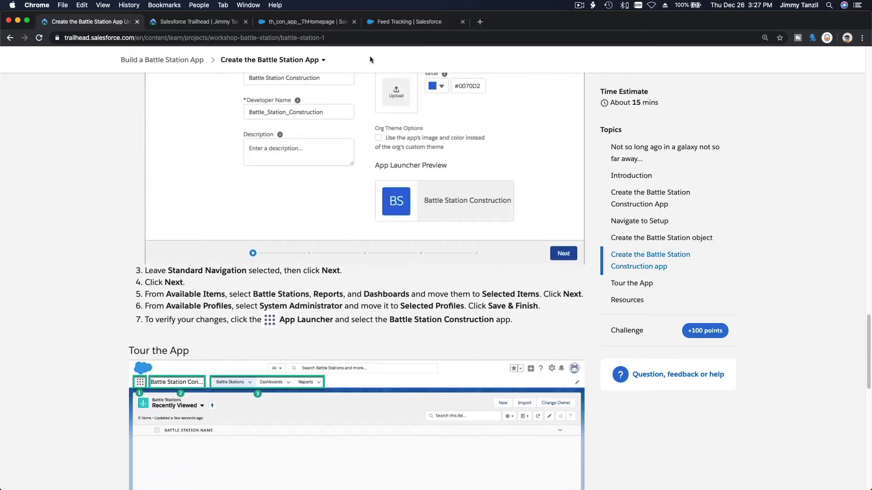
# - Replace the Quick Find search with 'App Manager' and open App Manager
pyautogui.click(414, 21)
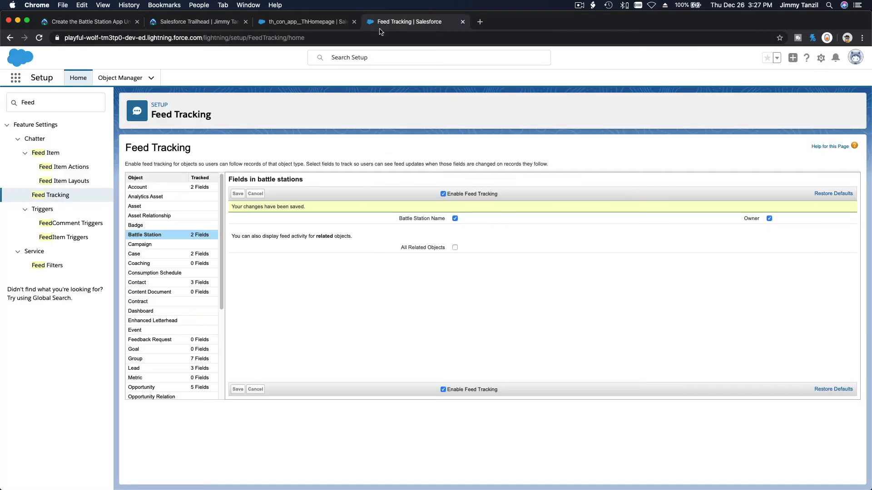
pyautogui.click(55, 102)
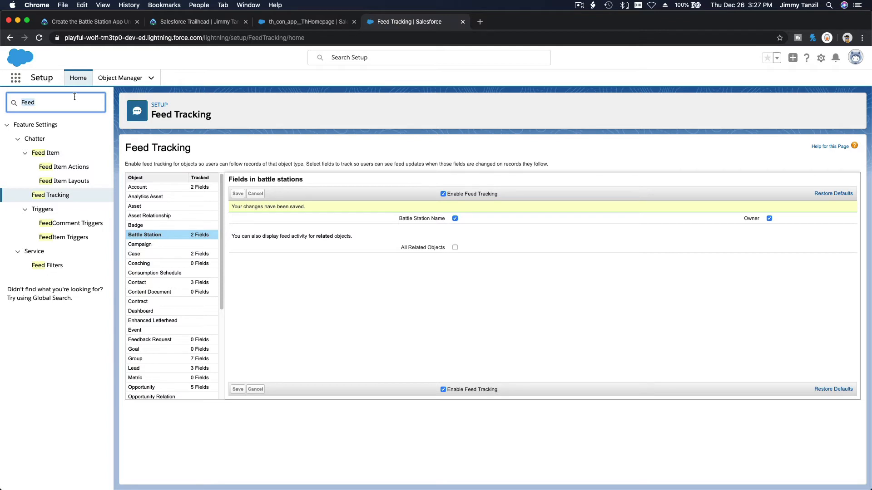
pyautogui.write('A')
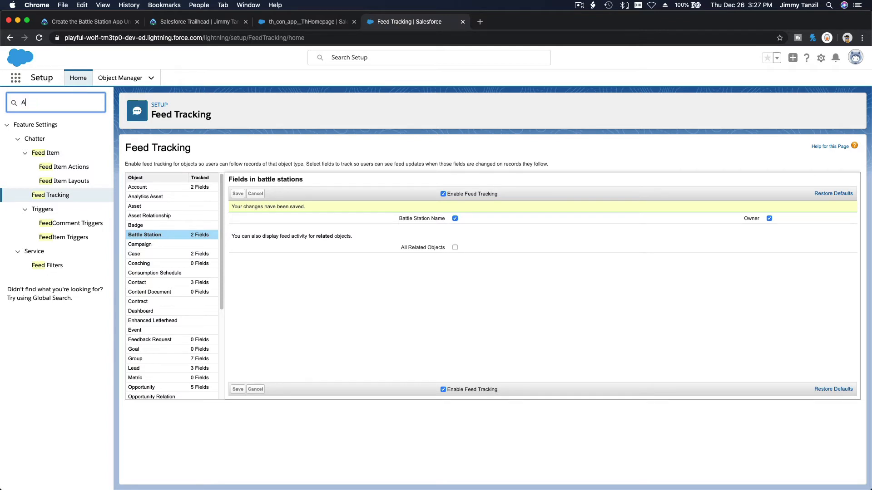
pyautogui.write('App Mana')
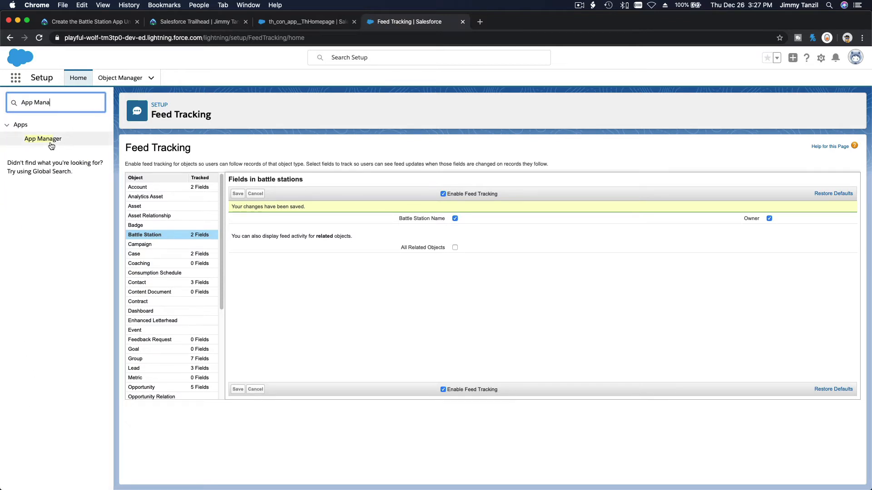
pyautogui.click(43, 138)
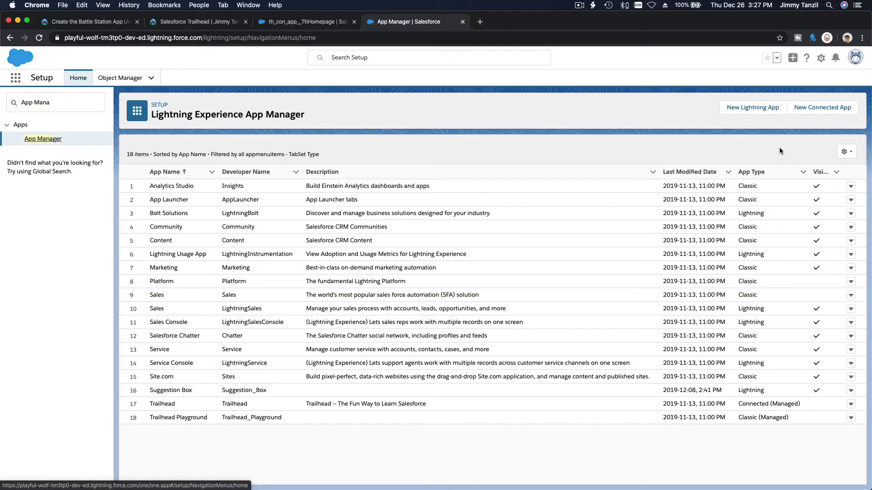
pyautogui.moveTo(752, 107)
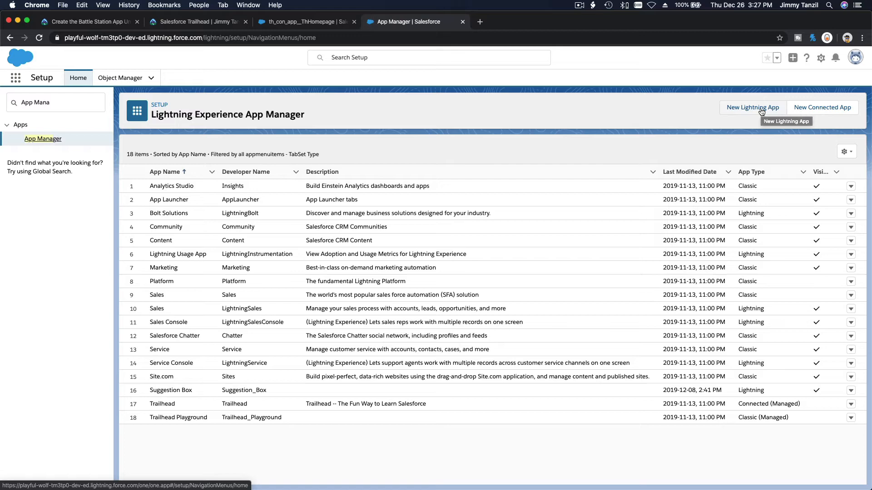
# - Name a new Lightning app 'Battle Station Construction', auto-filling developer name Battle_Station_Construction
pyautogui.click(752, 107)
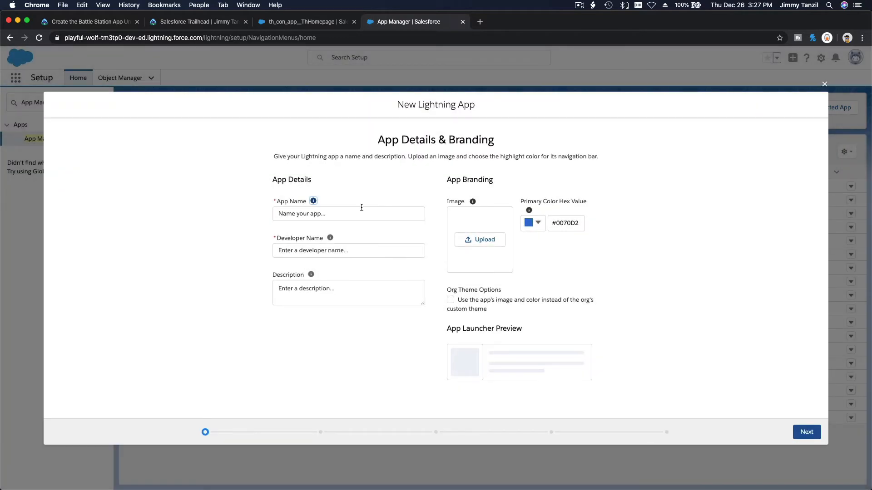
pyautogui.write('Battle Station Construction')
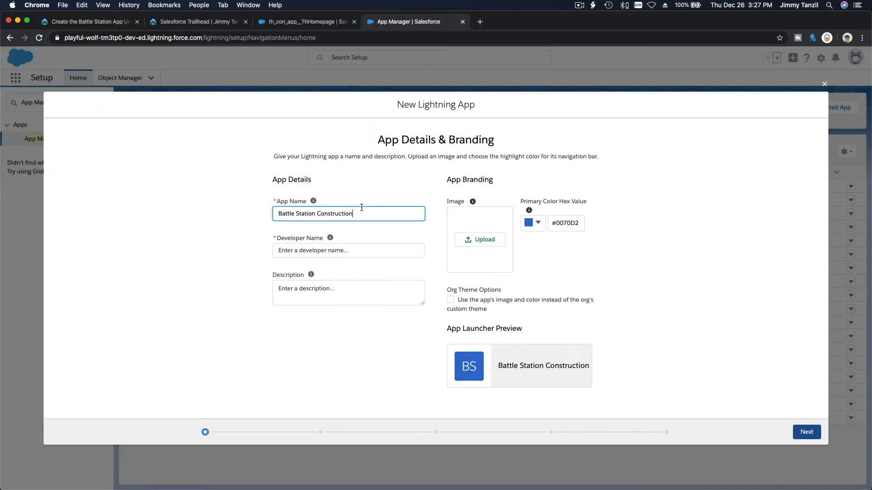
pyautogui.click(348, 250)
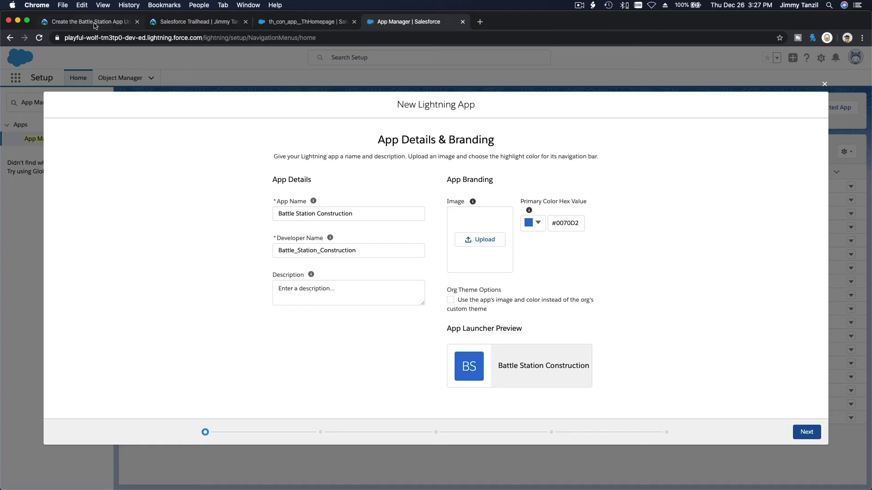
# - Review the tutorial's App Details & Branding example and the remaining app steps 3–7
pyautogui.click(86, 21)
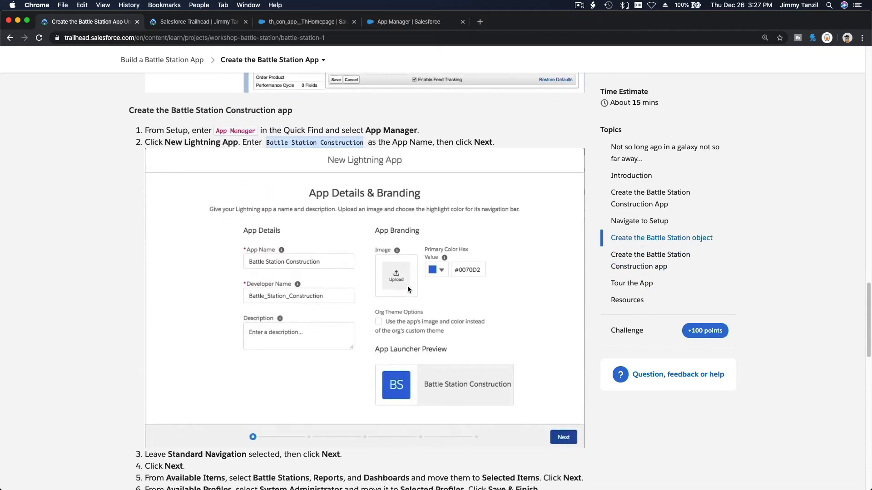
pyautogui.scroll(-3)
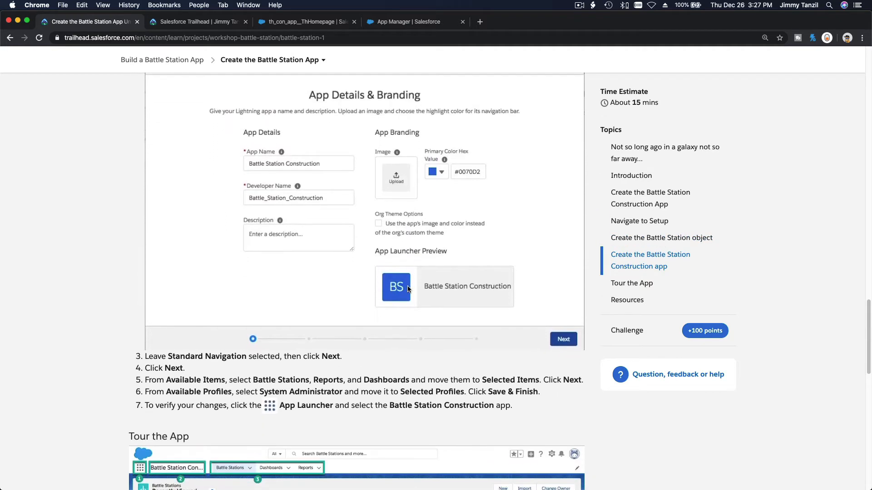
pyautogui.scroll(-3)
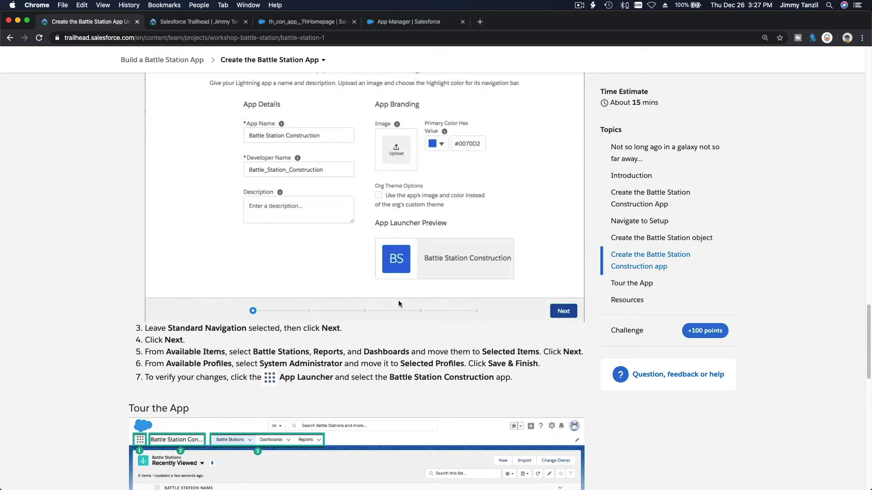
pyautogui.scroll(-3)
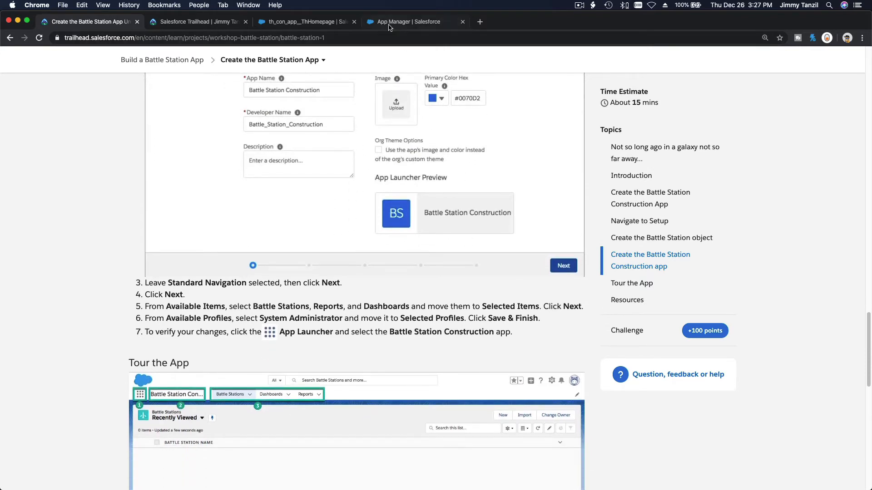
# - Advance the Battle Station Construction wizard to App Options and review the tutorial's next steps
pyautogui.click(413, 22)
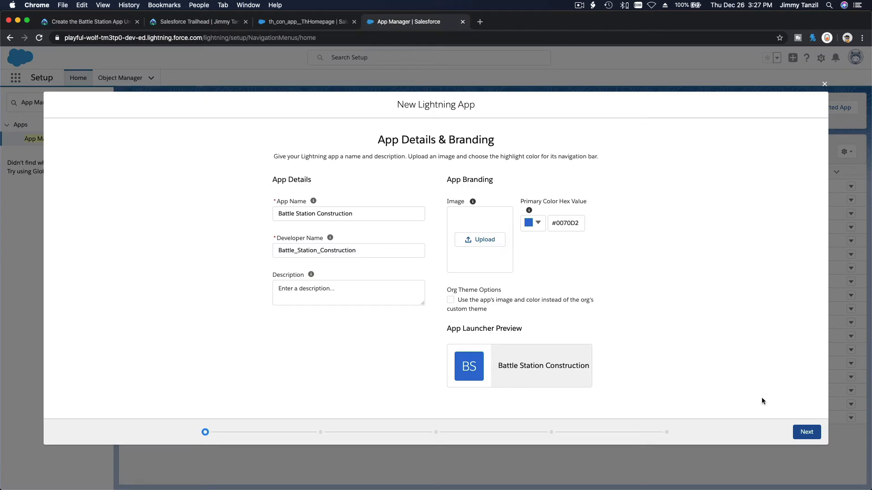
pyautogui.click(806, 432)
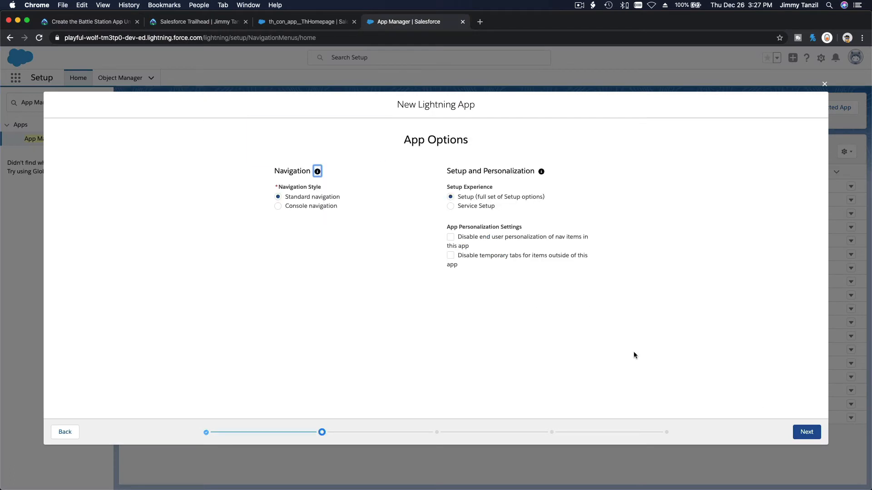
pyautogui.moveTo(327, 201)
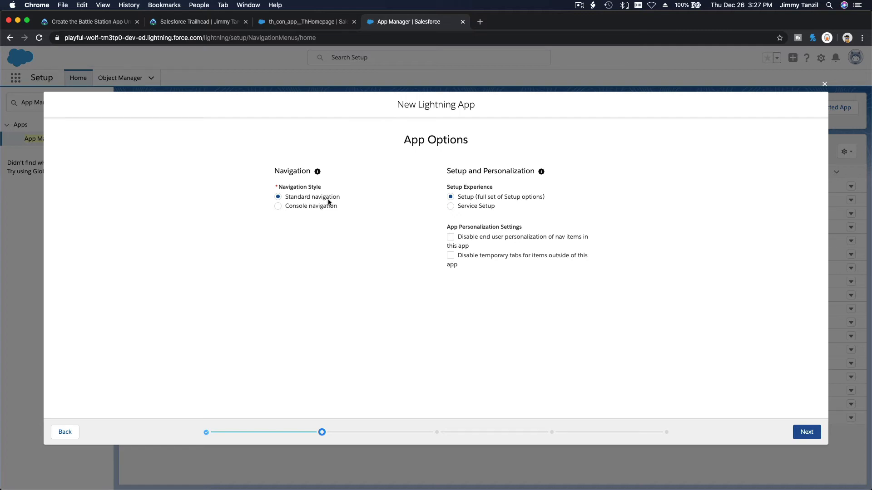
pyautogui.click(89, 22)
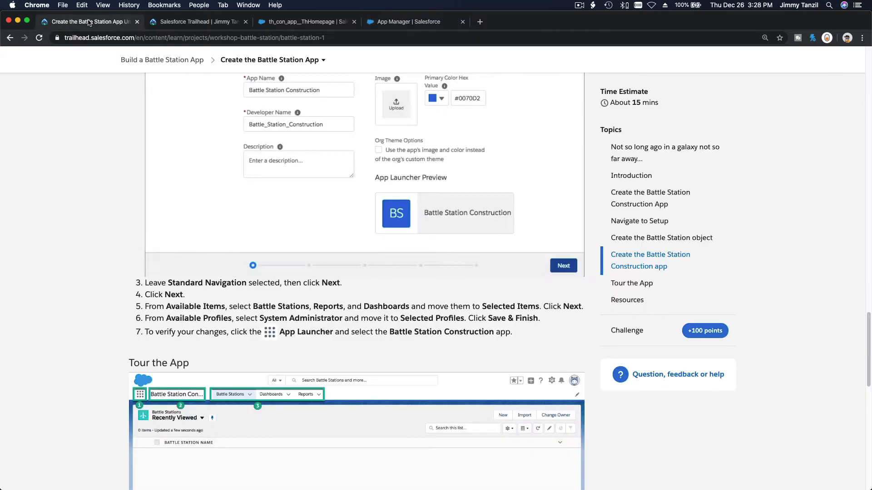
pyautogui.scroll(-3)
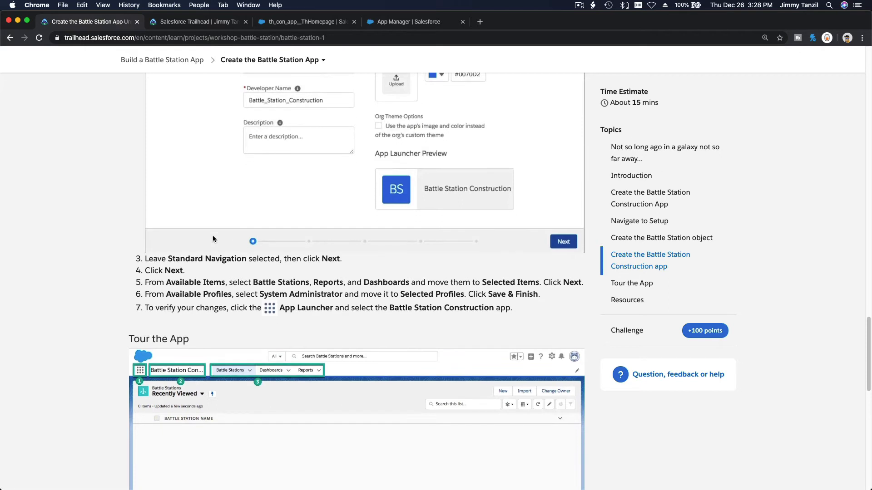
pyautogui.scroll(-3)
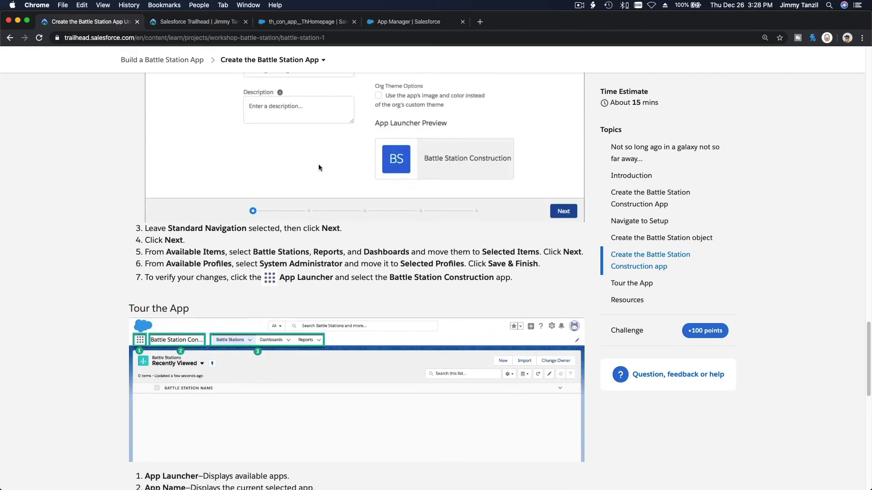
pyautogui.moveTo(273, 248)
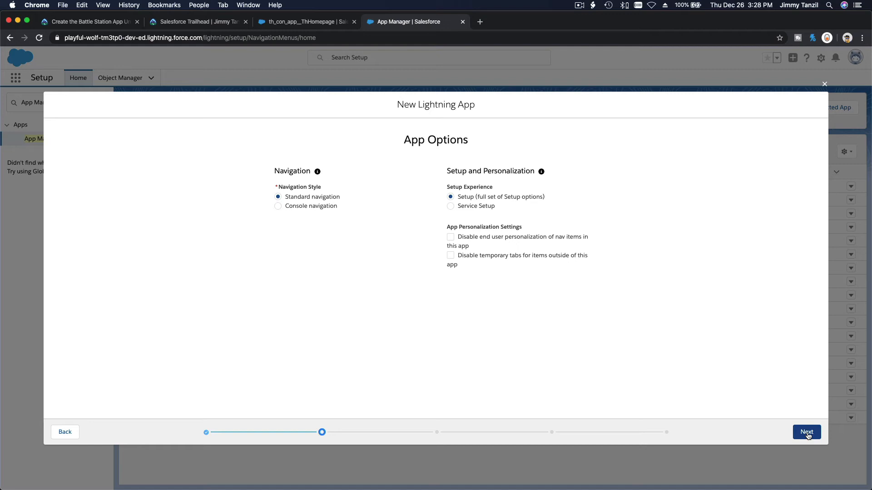
# - Select Battle Stations, Reports and Dashboards as navigation items, then check the tutorial again
pyautogui.click(806, 432)
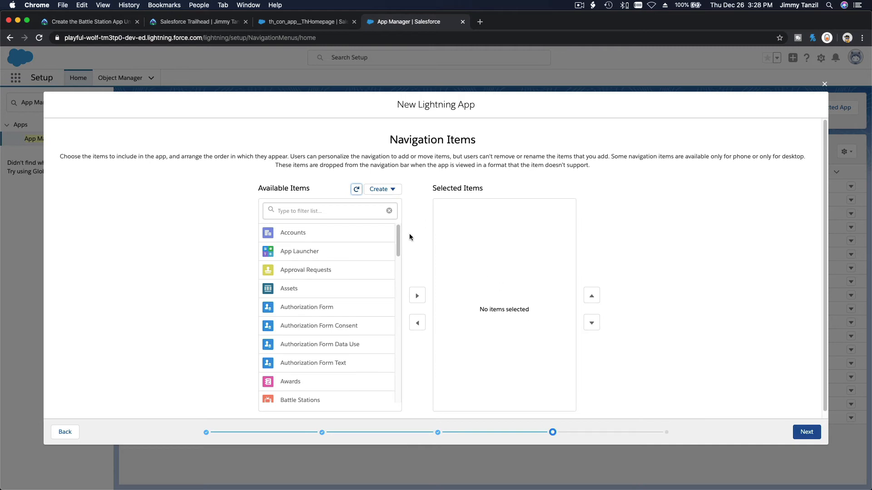
pyautogui.click(329, 211)
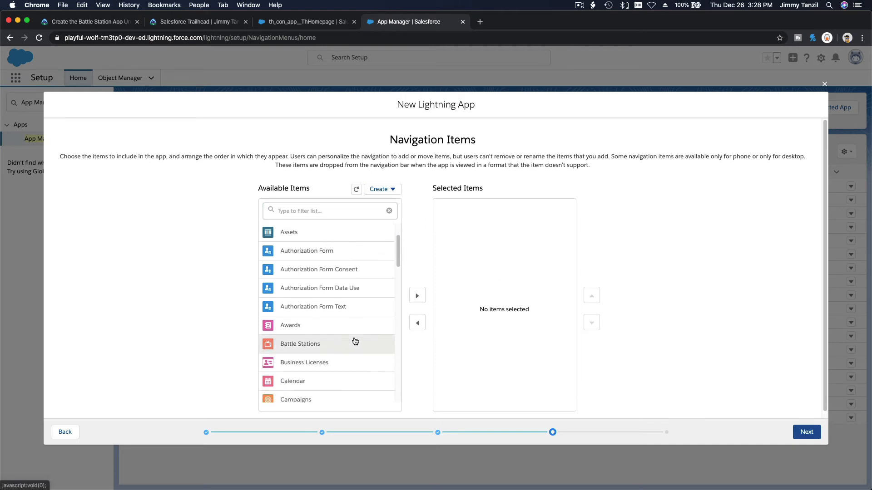
pyautogui.click(416, 296)
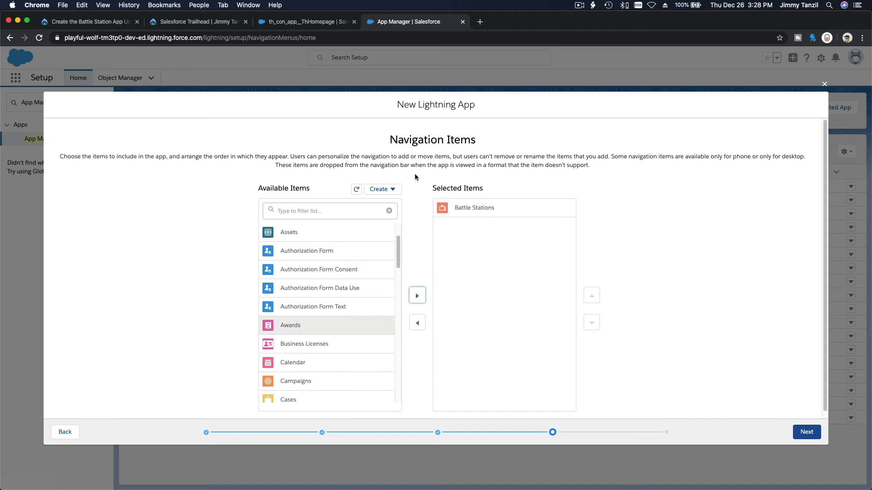
pyautogui.moveTo(317, 290)
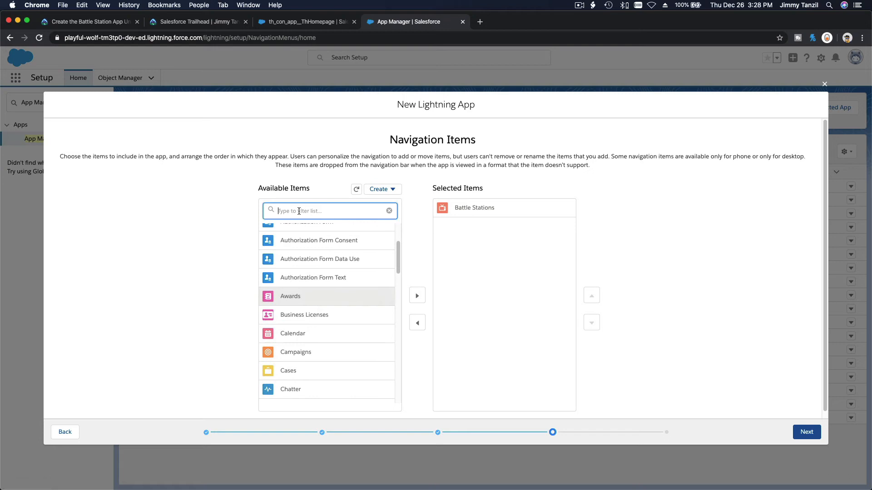
pyautogui.write('Reports')
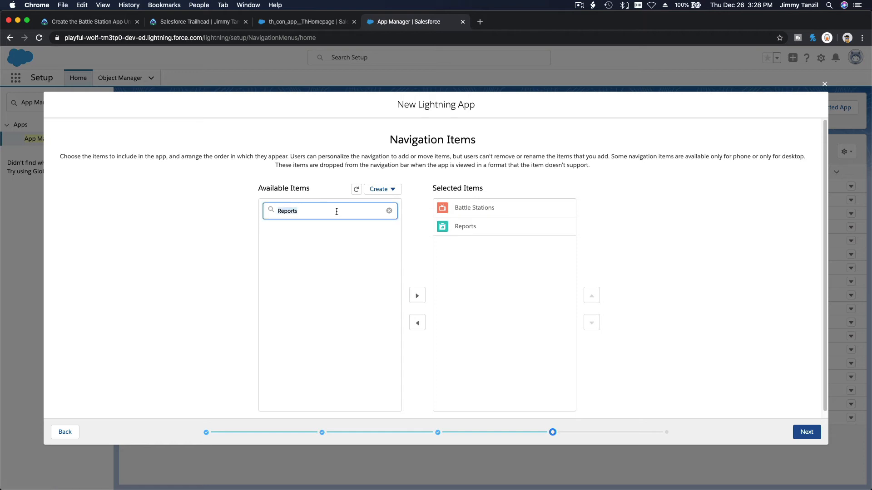
pyautogui.write('Das')
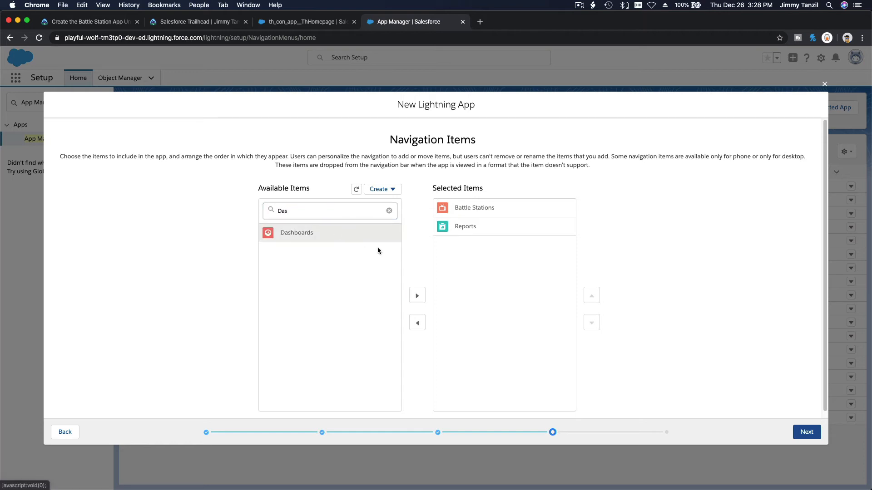
pyautogui.click(417, 295)
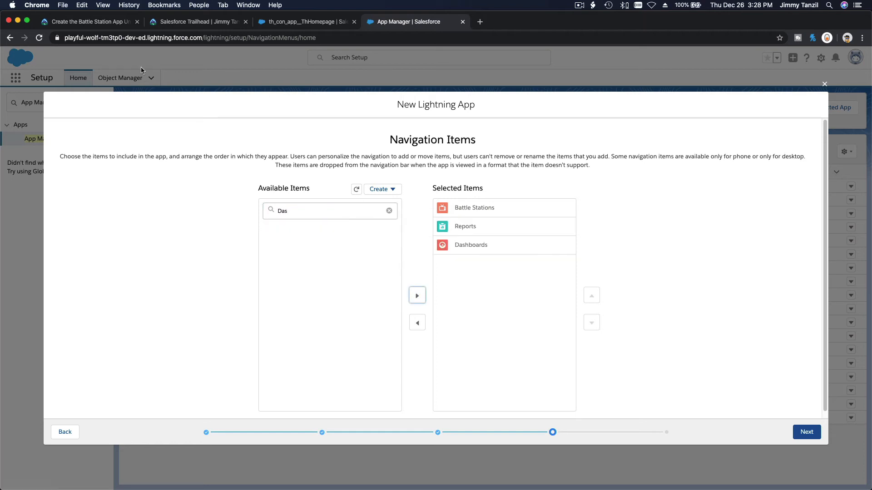
pyautogui.click(86, 22)
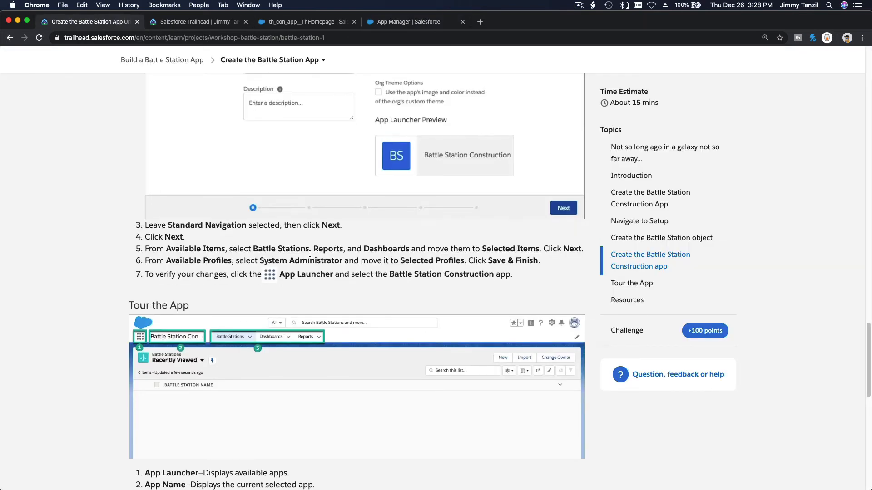
pyautogui.scroll(-3)
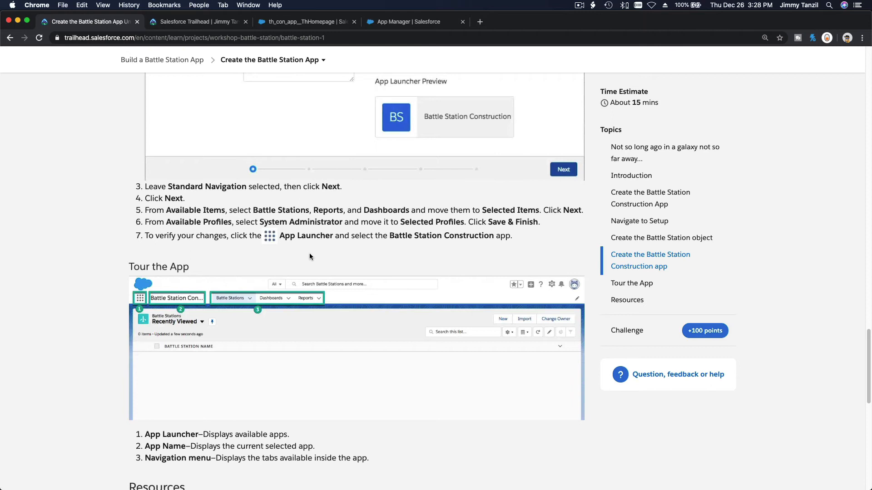
pyautogui.moveTo(401, 122)
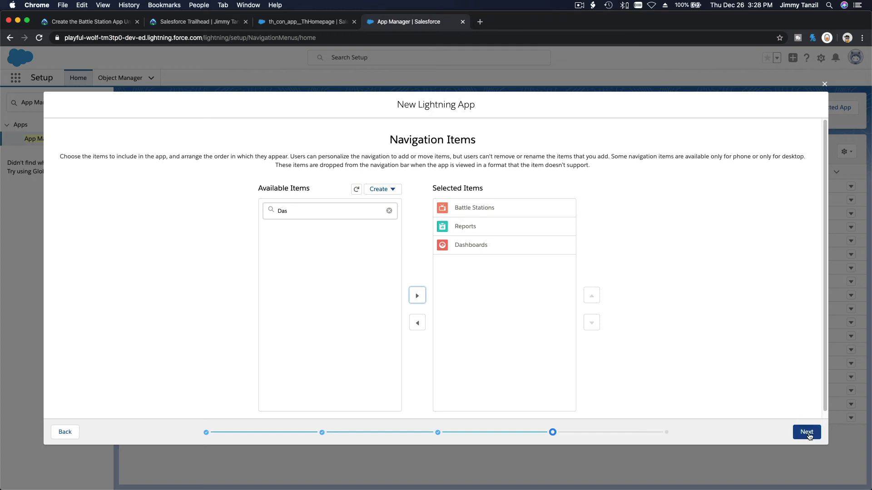
# - Add System Administrator to Selected Profiles and Save & Finish the Battle Station Construction app
pyautogui.click(806, 432)
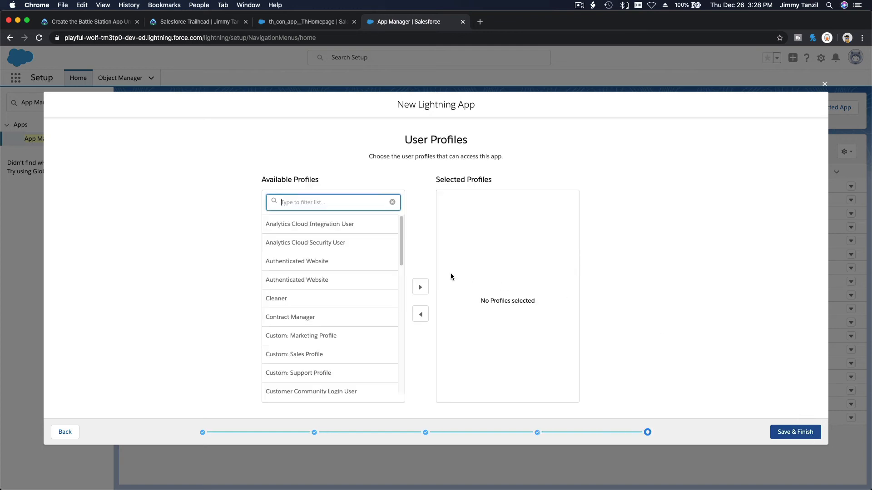
pyautogui.write('Sys')
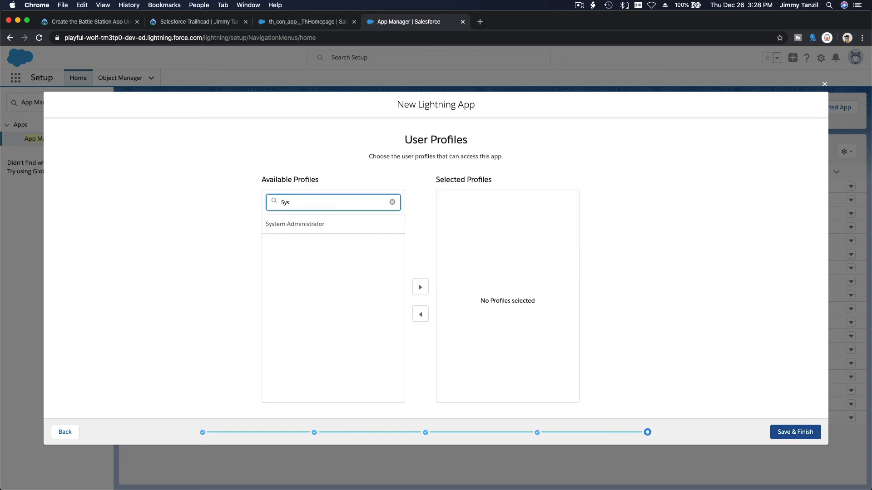
pyautogui.click(420, 286)
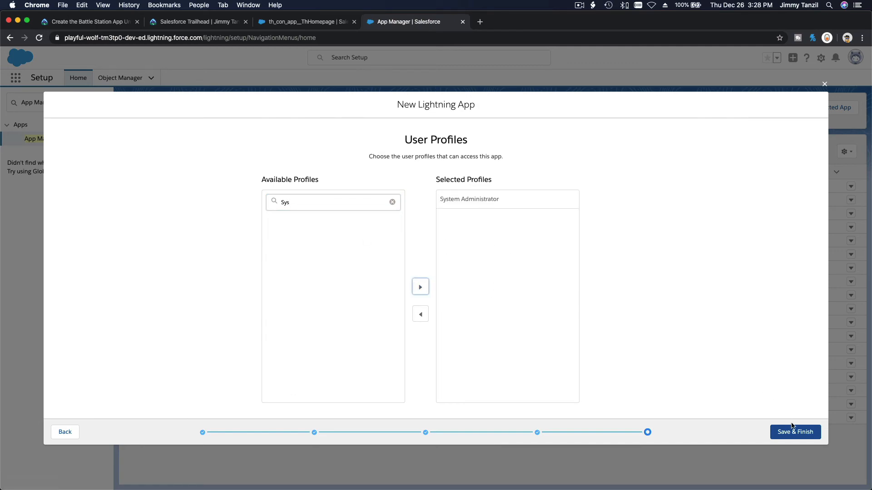
pyautogui.click(795, 432)
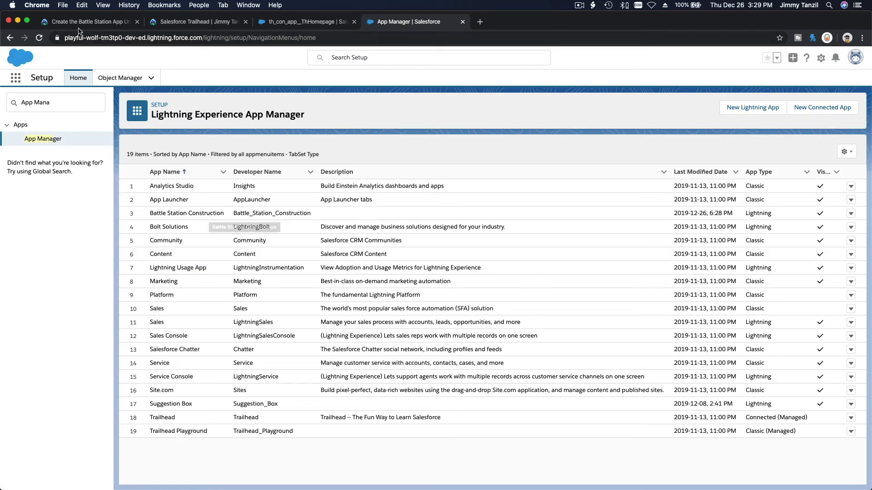
# - Glance at the tutorial instructions and return to the App Manager list
pyautogui.click(86, 22)
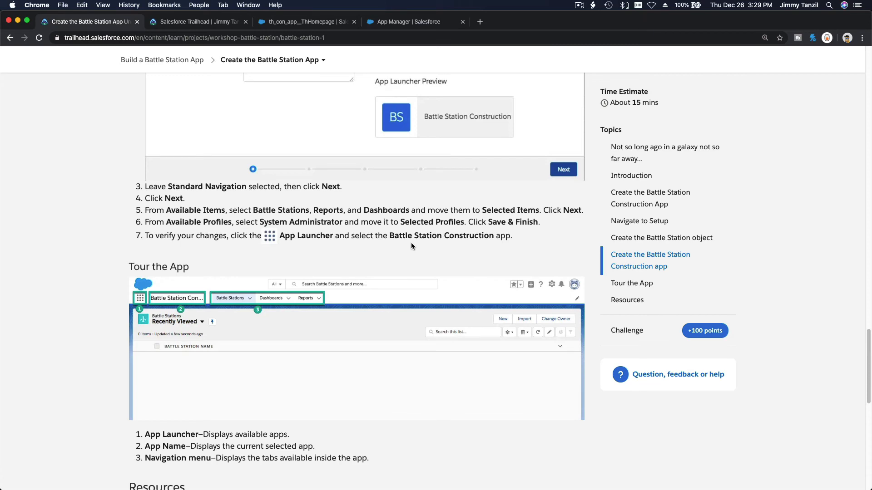
pyautogui.scroll(-3)
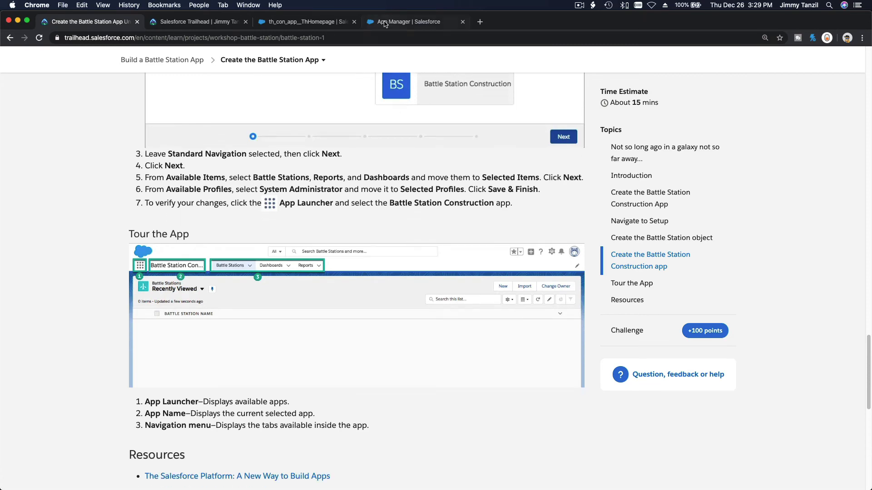
pyautogui.click(406, 22)
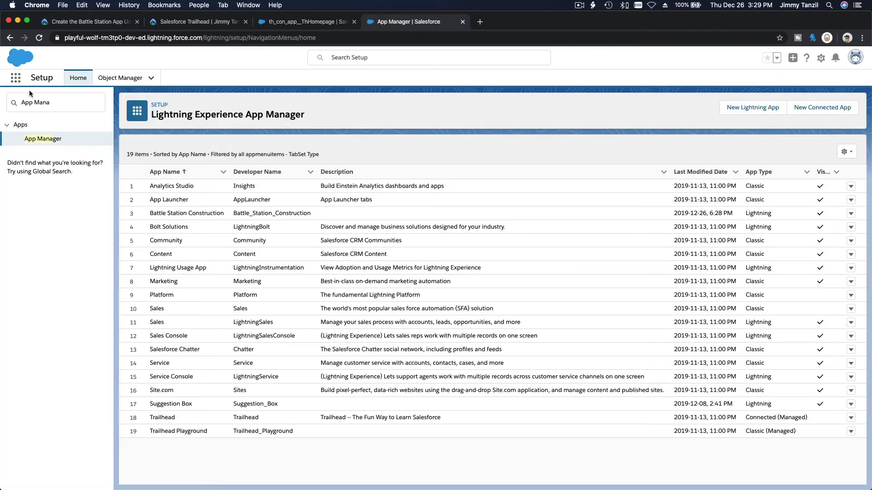
# - Open Battle Station Construction from the App Launcher by searching 'Ba'
pyautogui.click(304, 22)
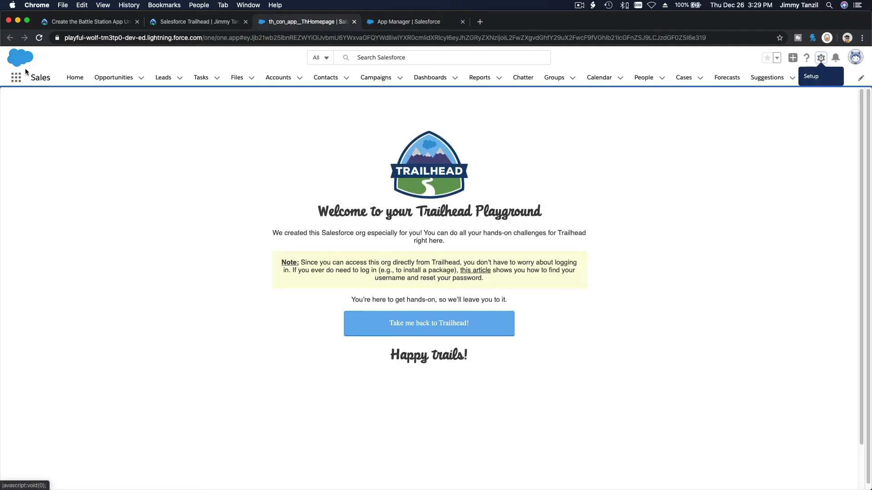
pyautogui.click(15, 77)
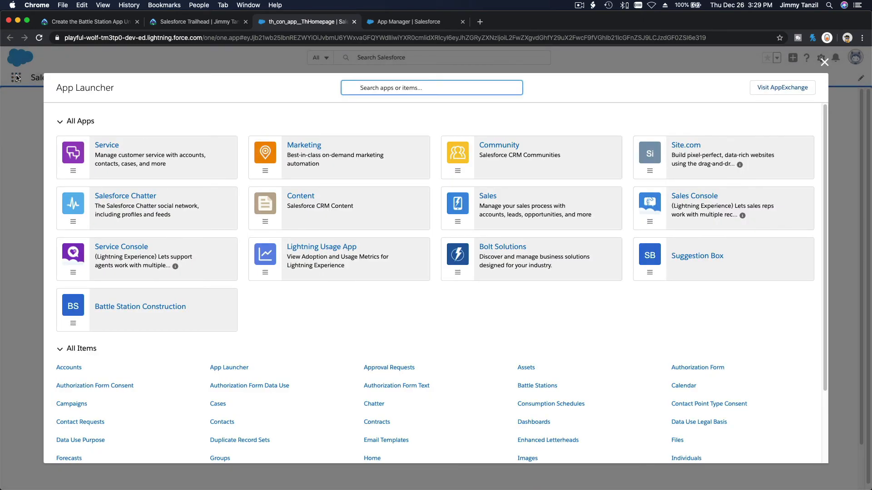
pyautogui.write('Bat')
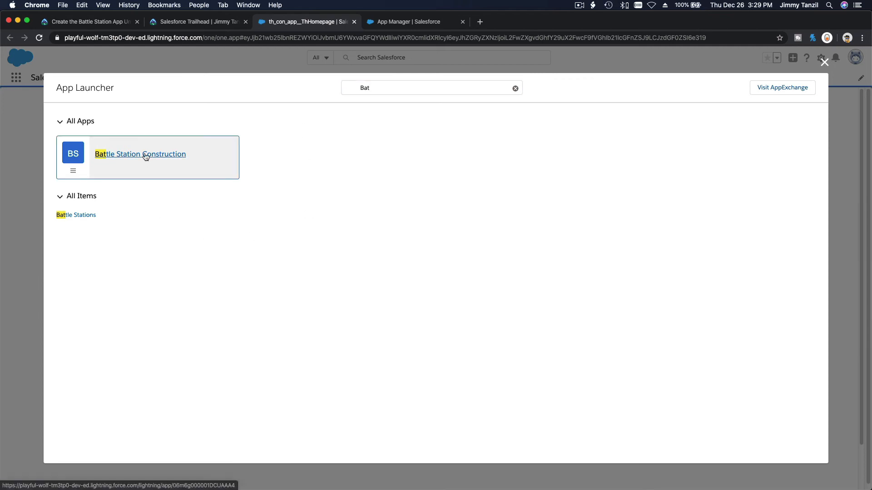
pyautogui.click(140, 154)
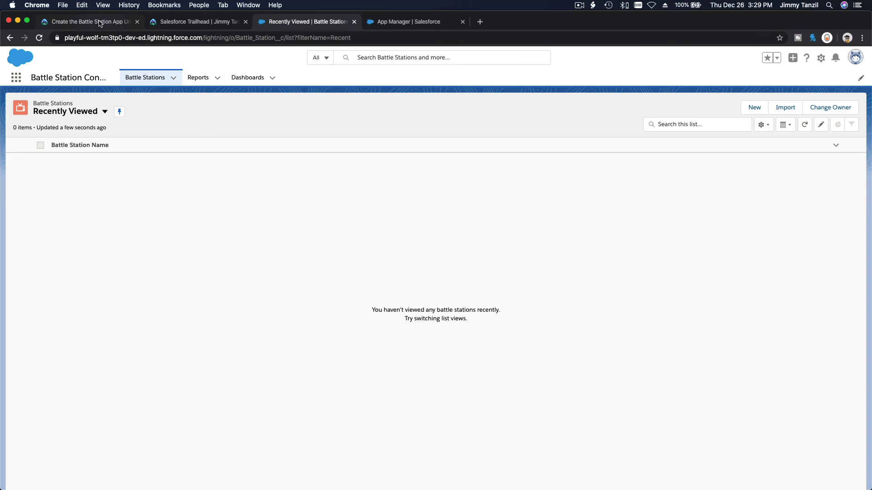
# - Submit the Battle Station project's 'Verify step to earn 100 points' check on Trailhead
pyautogui.click(86, 21)
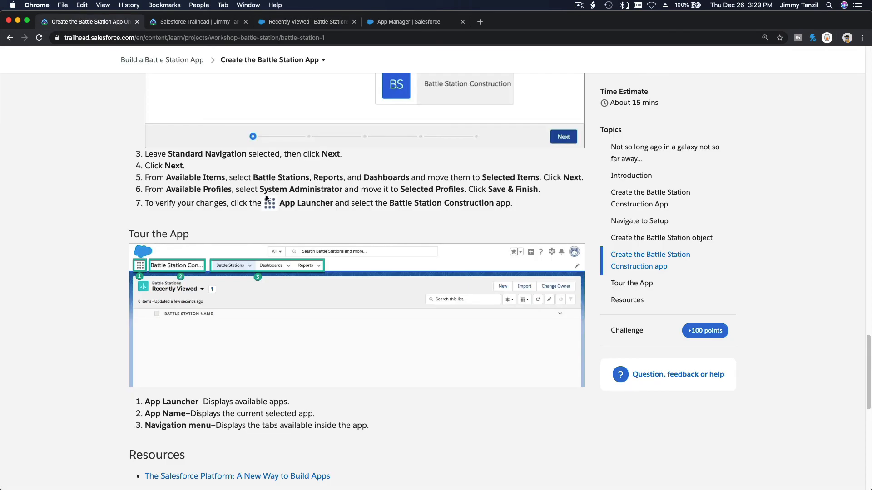
pyautogui.moveTo(335, 248)
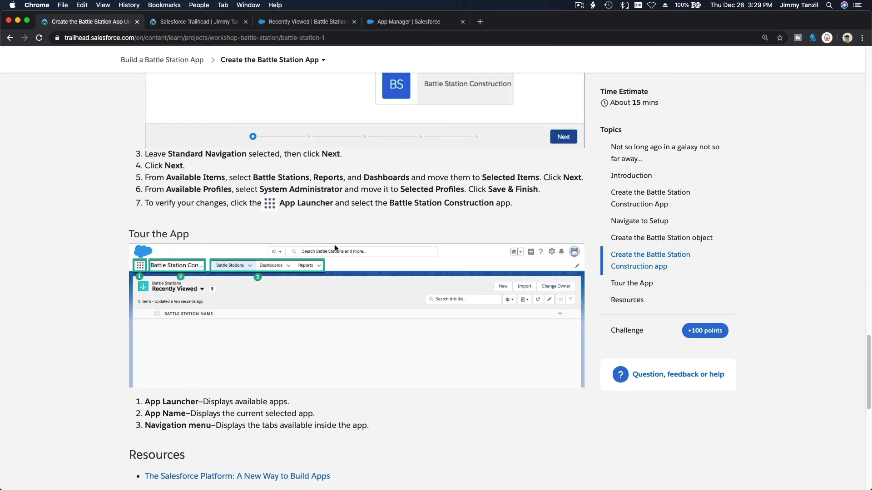
pyautogui.scroll(-3)
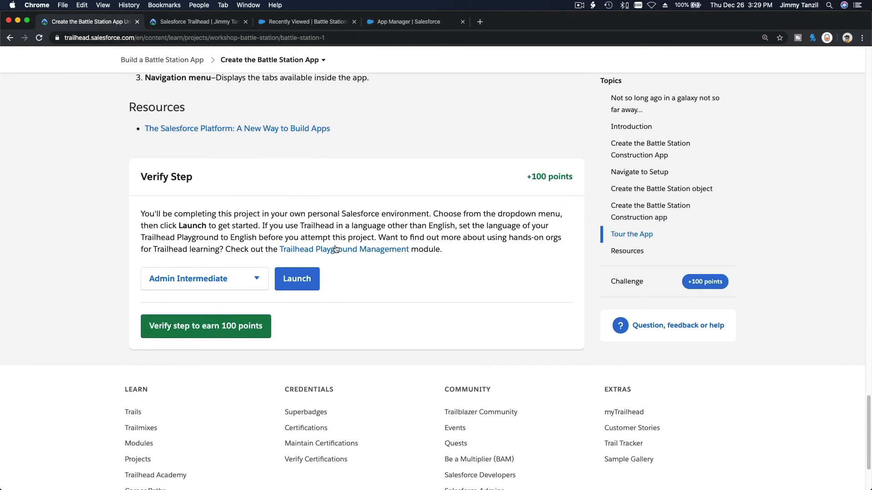
pyautogui.click(205, 326)
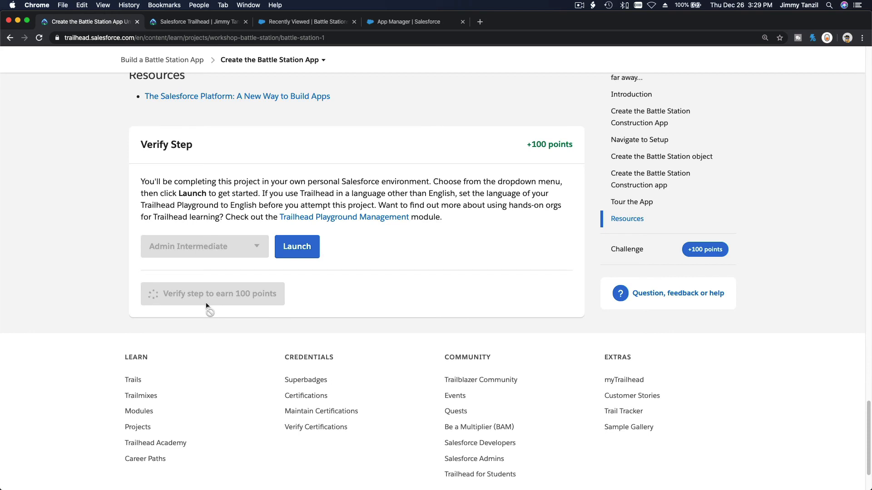
pyautogui.moveTo(218, 326)
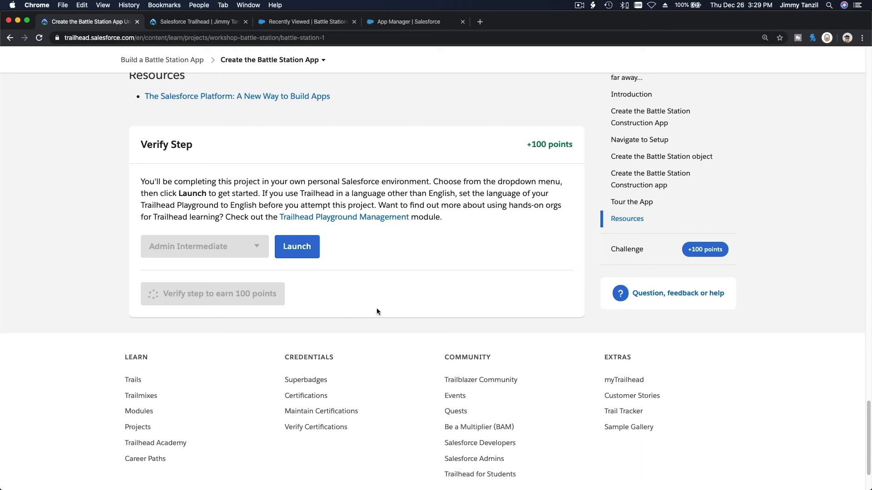
pyautogui.click(213, 294)
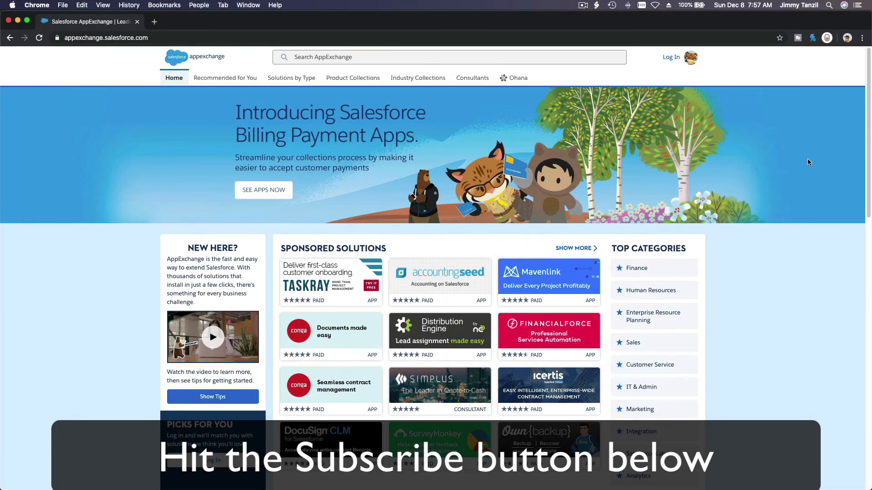
pyautogui.scroll(-3)
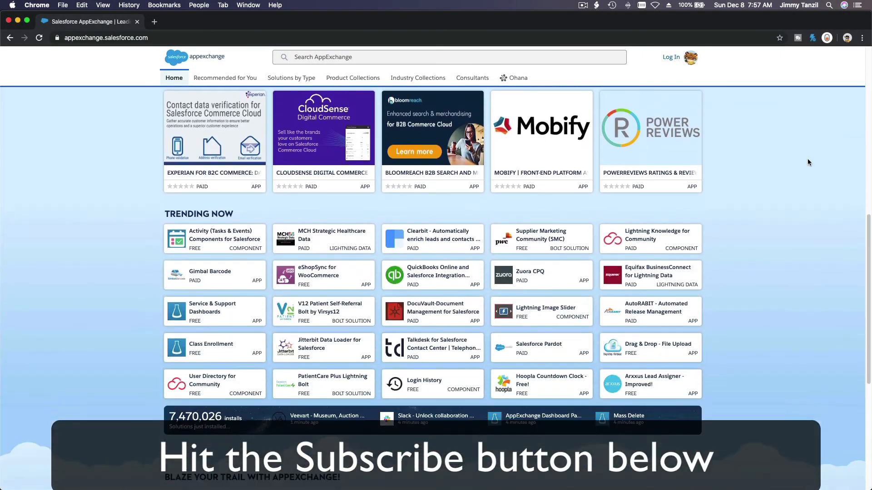
pyautogui.scroll(-3)
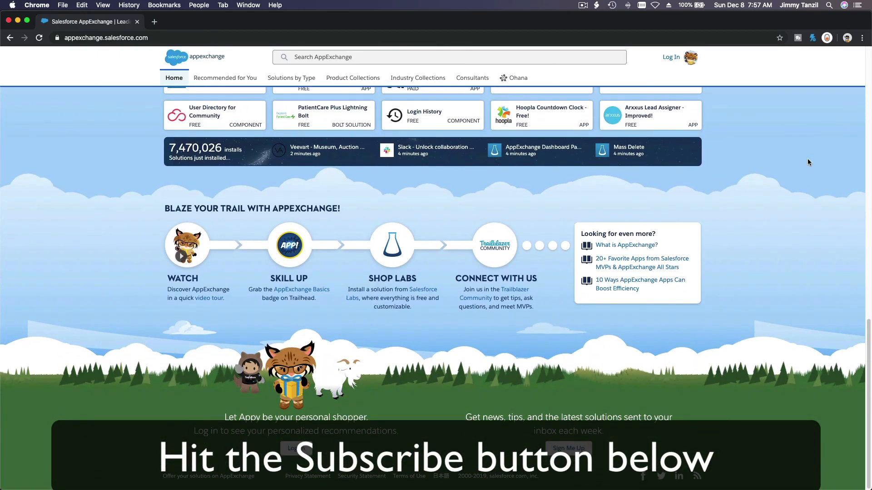